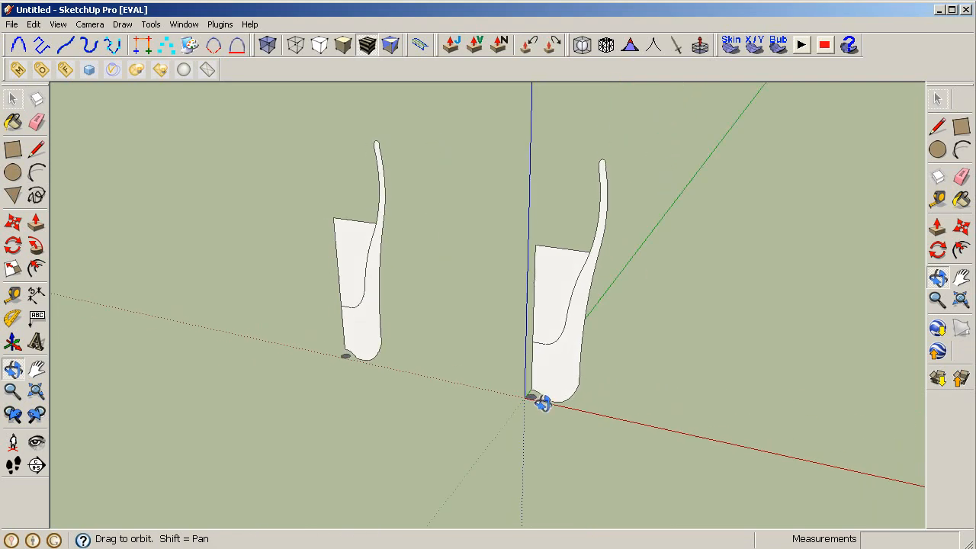
- Turn the view toward the front and finish the backdrop's rounded arc profile beside the glass profiles
left_click_drag(541, 404, 576, 305)
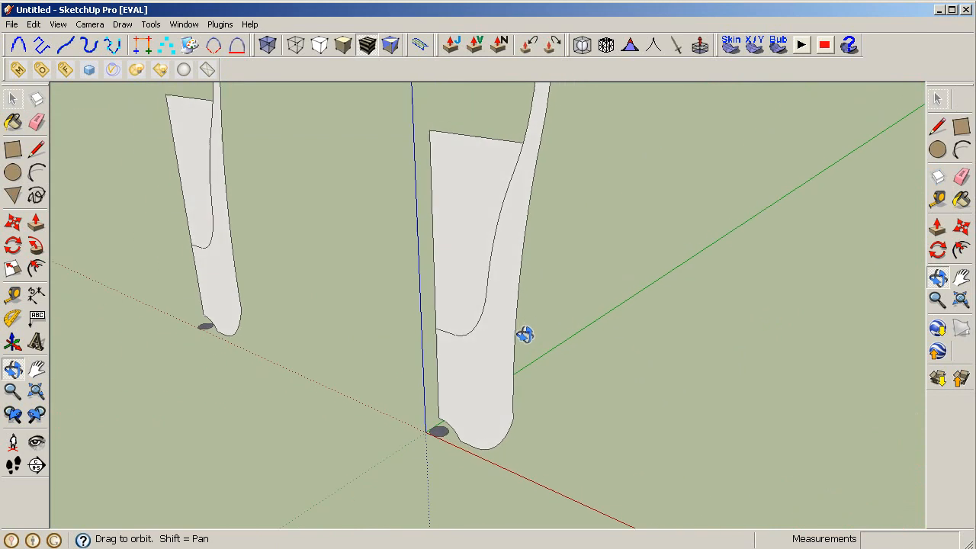
left_click_drag(526, 336, 471, 429)
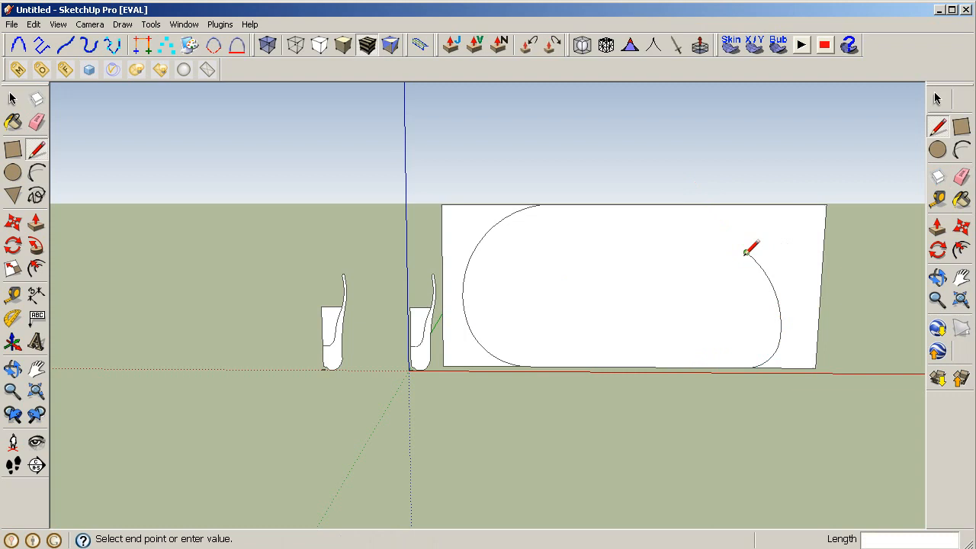
left_click(748, 253)
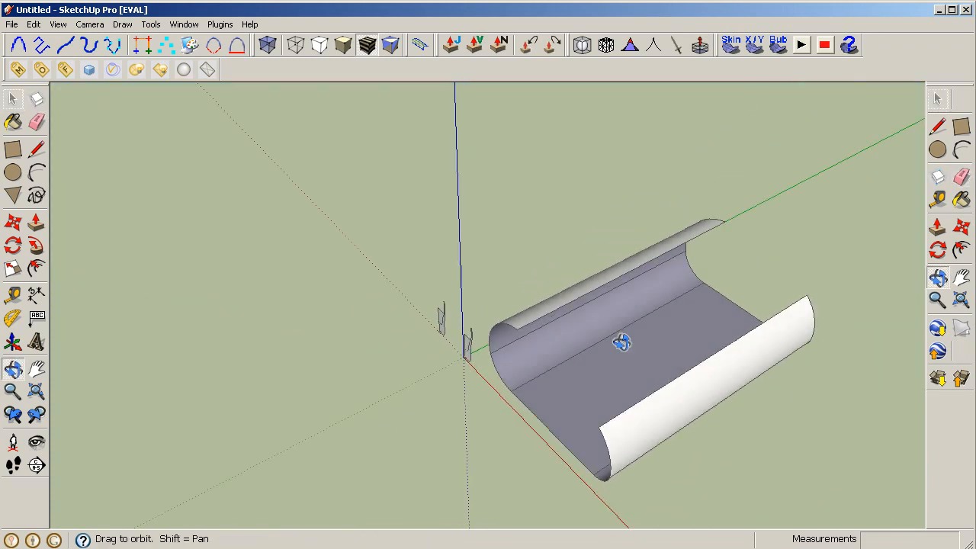
- Soften/smooth the backdrop's faceted edges and orient all its faces the same way
left_click_drag(621, 344, 803, 270)
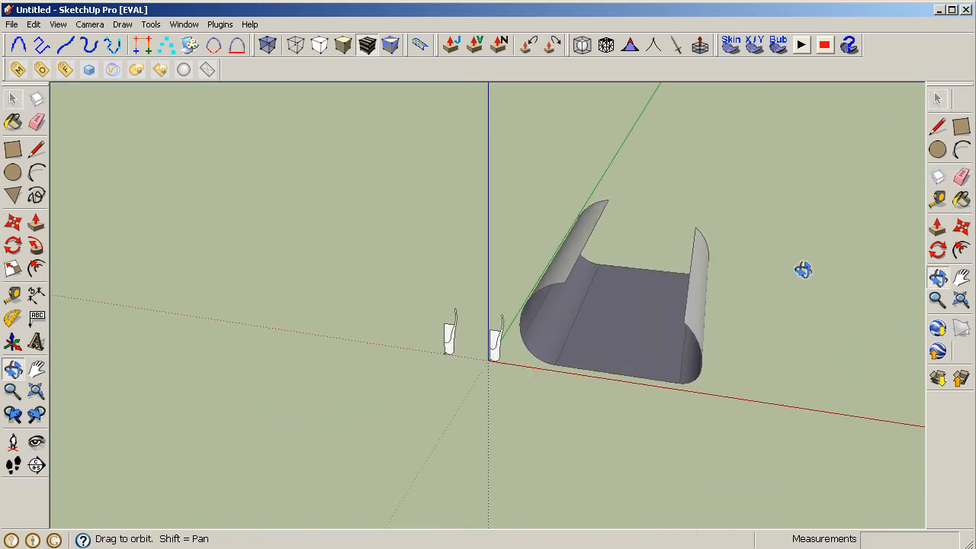
left_click_drag(804, 270, 676, 402)
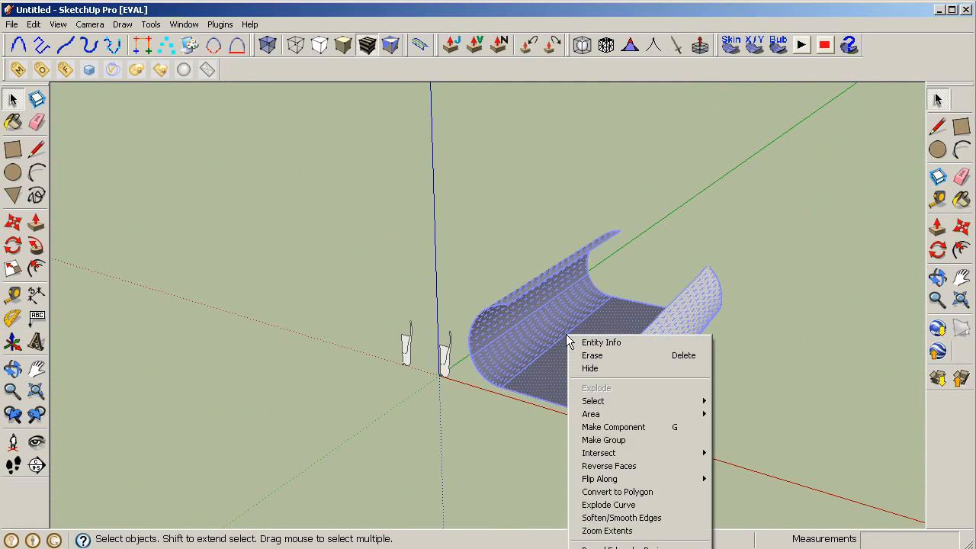
mouse_move(622, 518)
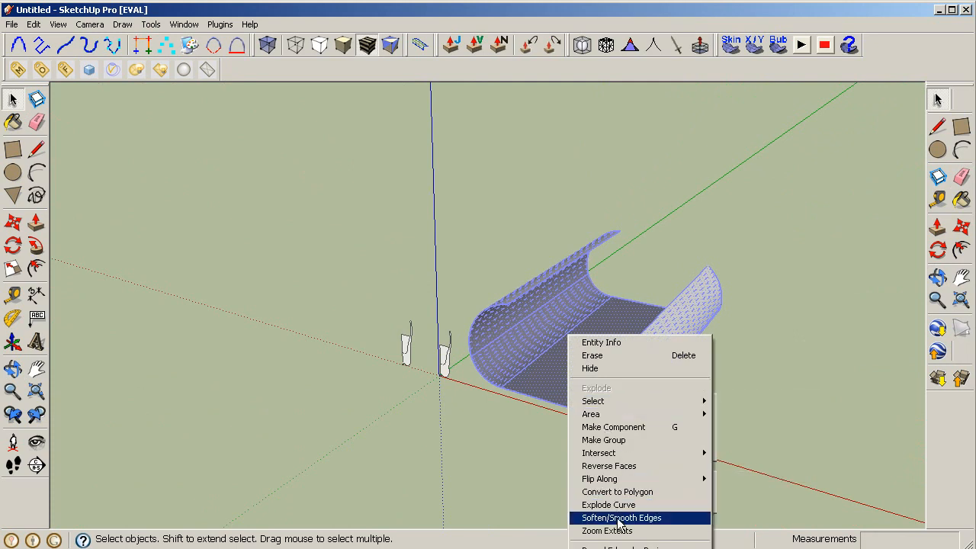
left_click(621, 517)
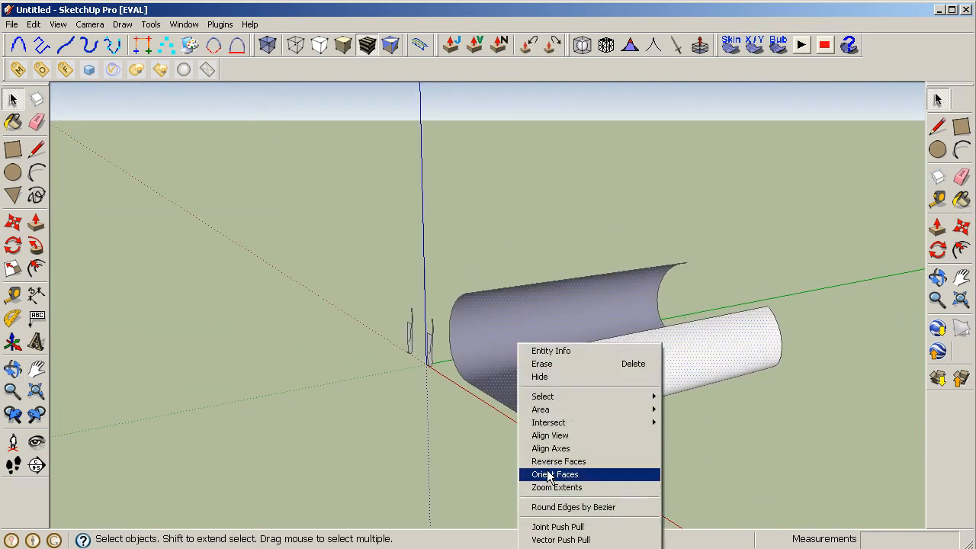
left_click(555, 474)
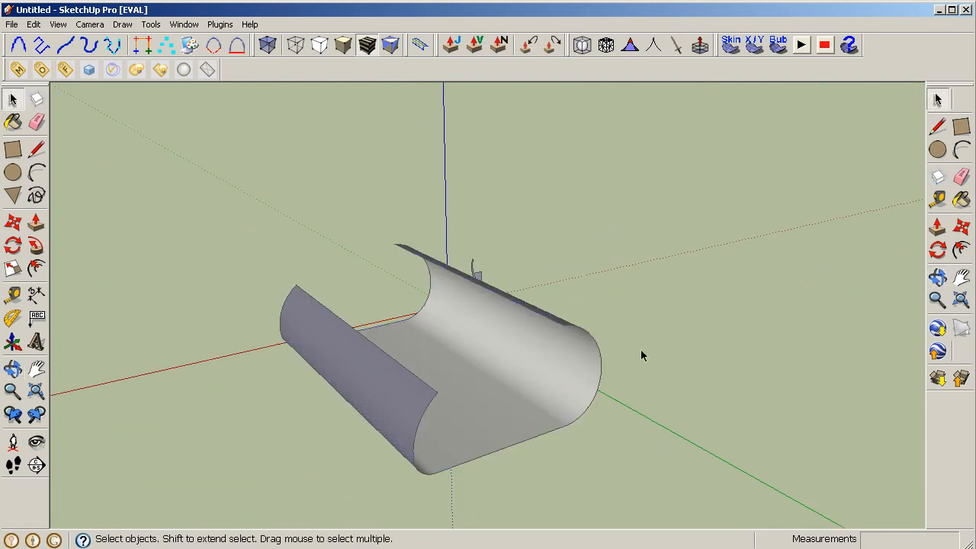
- Orbit around the backdrop to check its sides and inner surface beside the glasses
left_click_drag(640, 355, 412, 261)
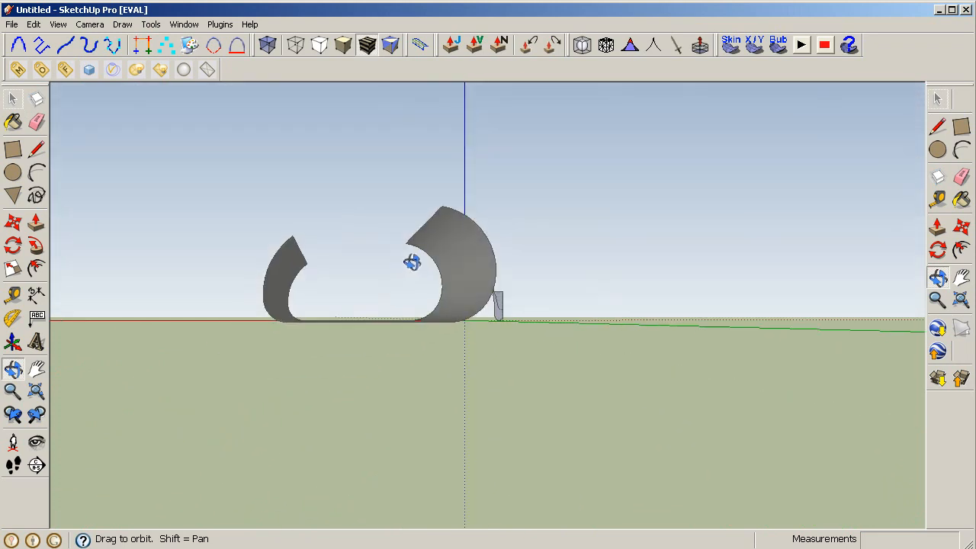
left_click_drag(412, 261, 612, 452)
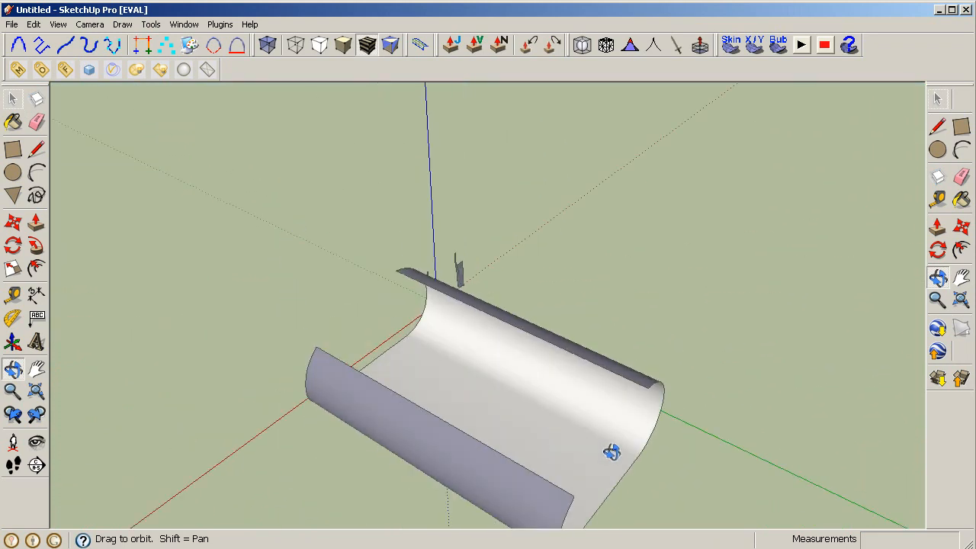
left_click_drag(613, 452, 695, 263)
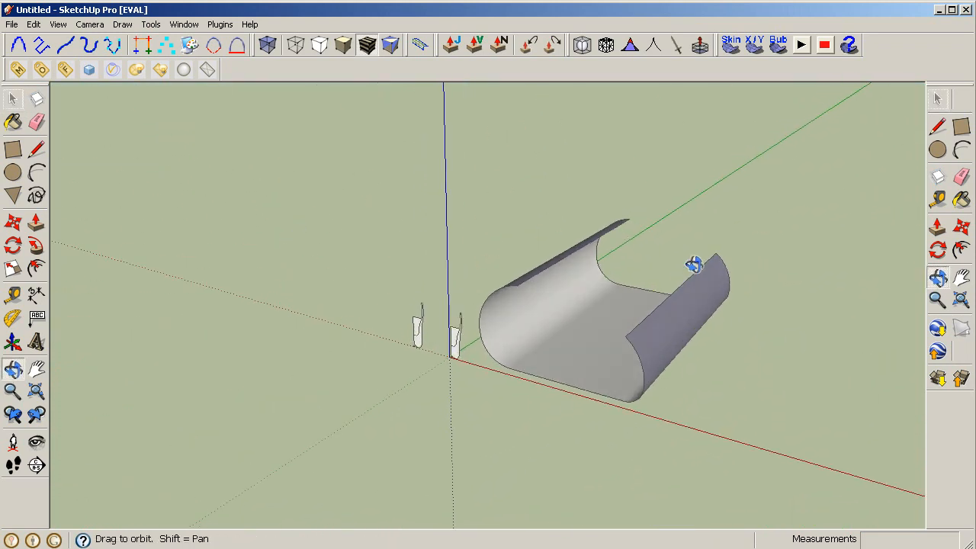
left_click_drag(694, 263, 579, 389)
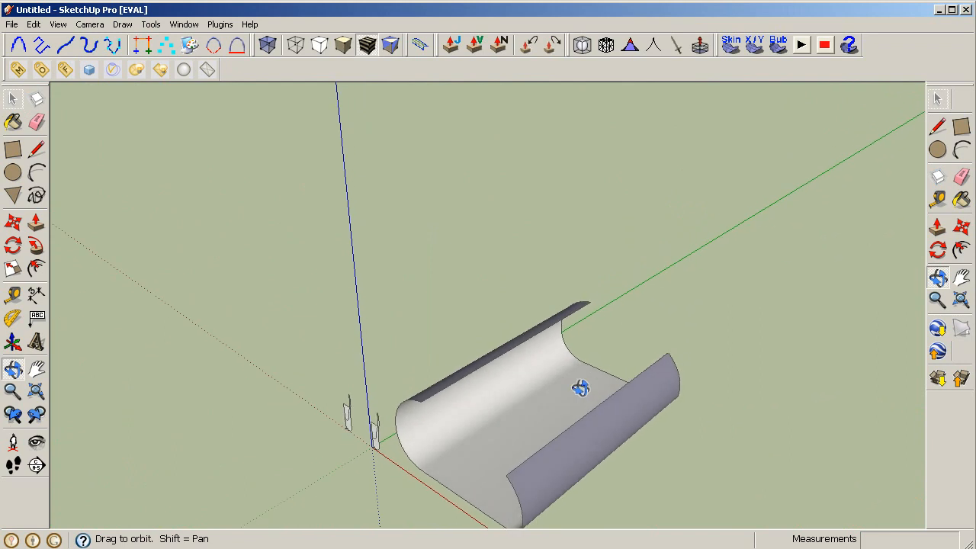
left_click_drag(581, 389, 561, 351)
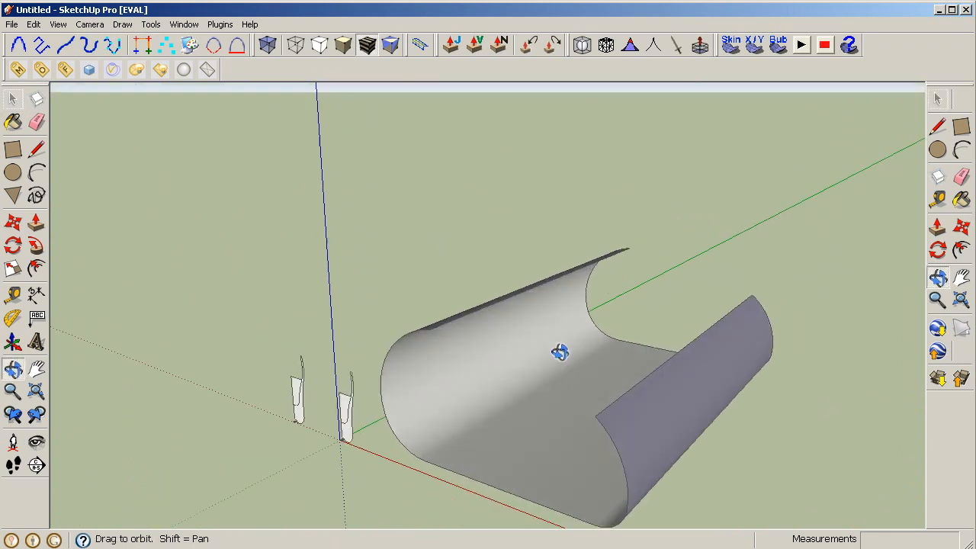
left_click_drag(560, 352, 576, 305)
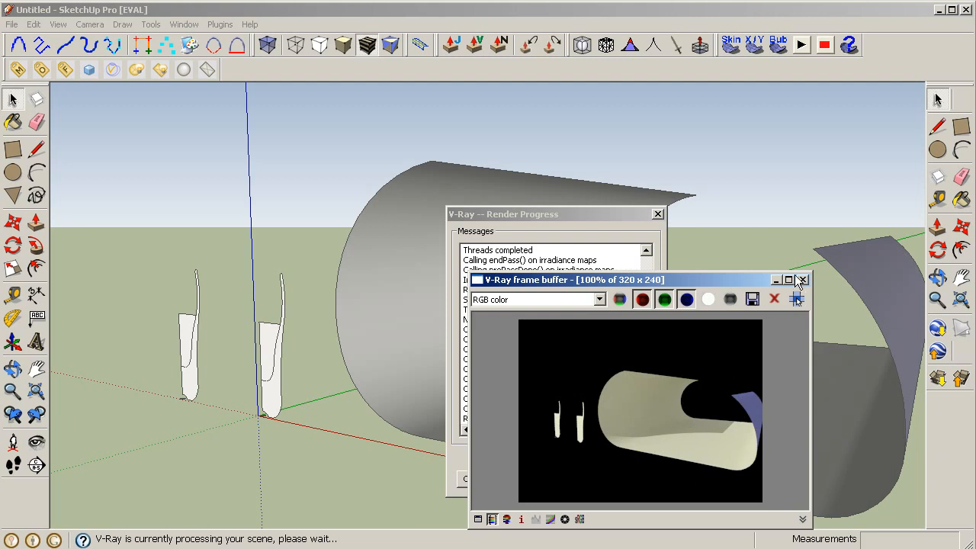
- Close the test render and paint the backdrop with white Color_000 from the Colors library
left_click(802, 280)
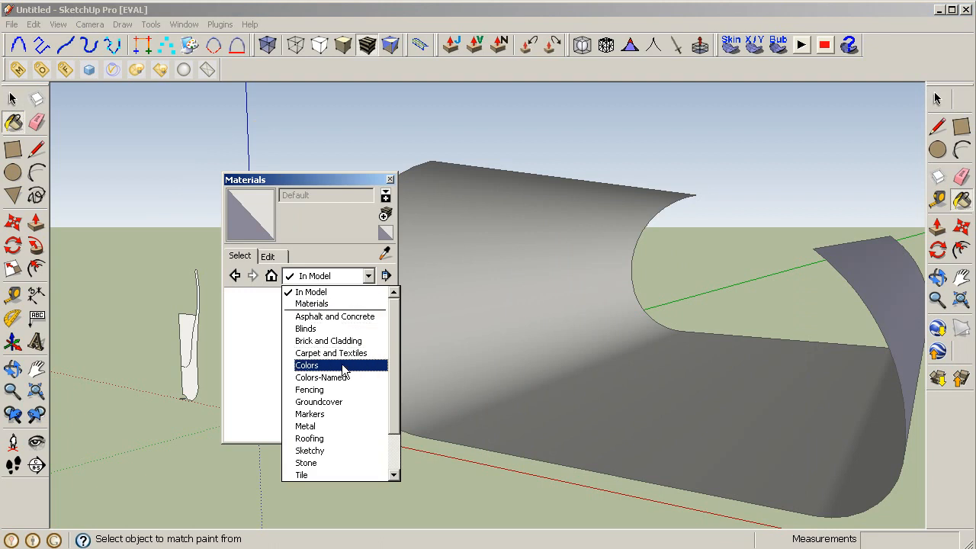
left_click(307, 364)
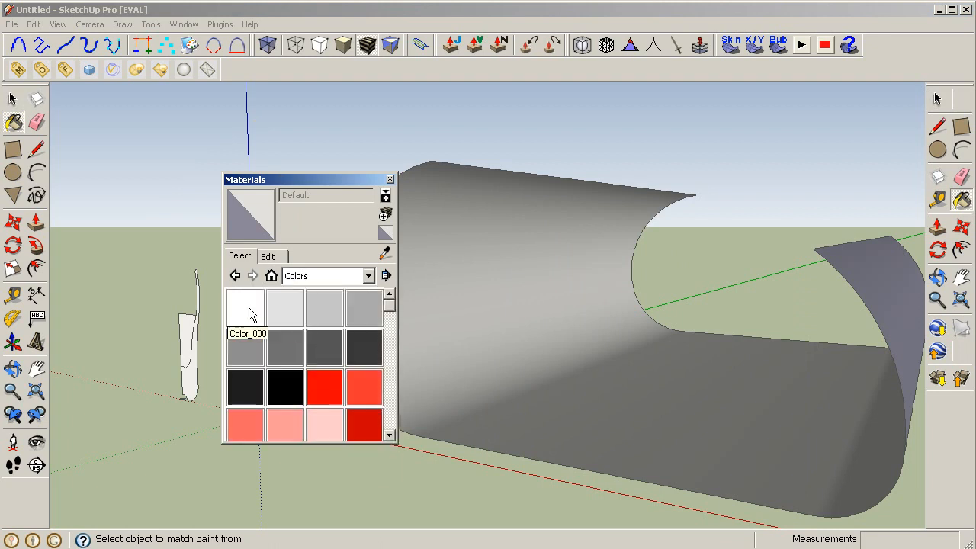
left_click(268, 256)
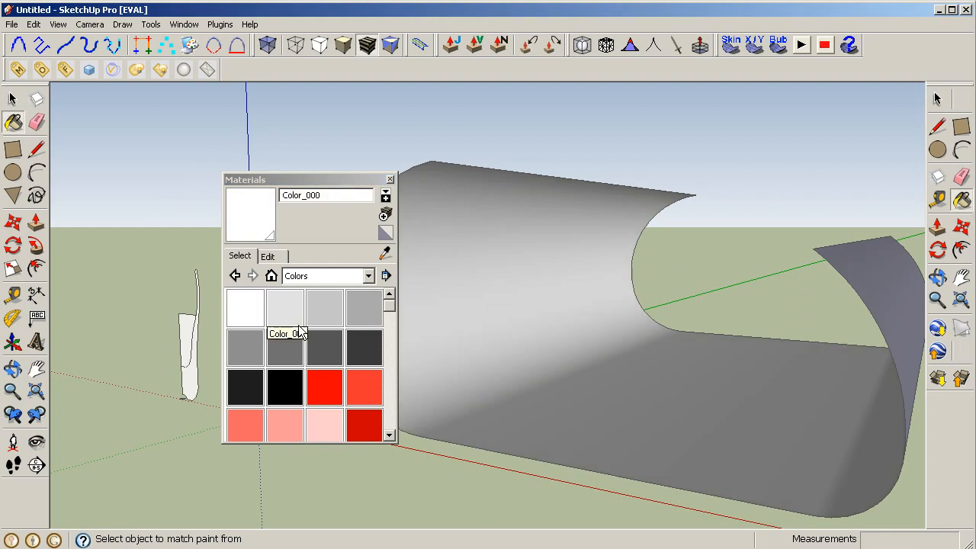
left_click(268, 255)
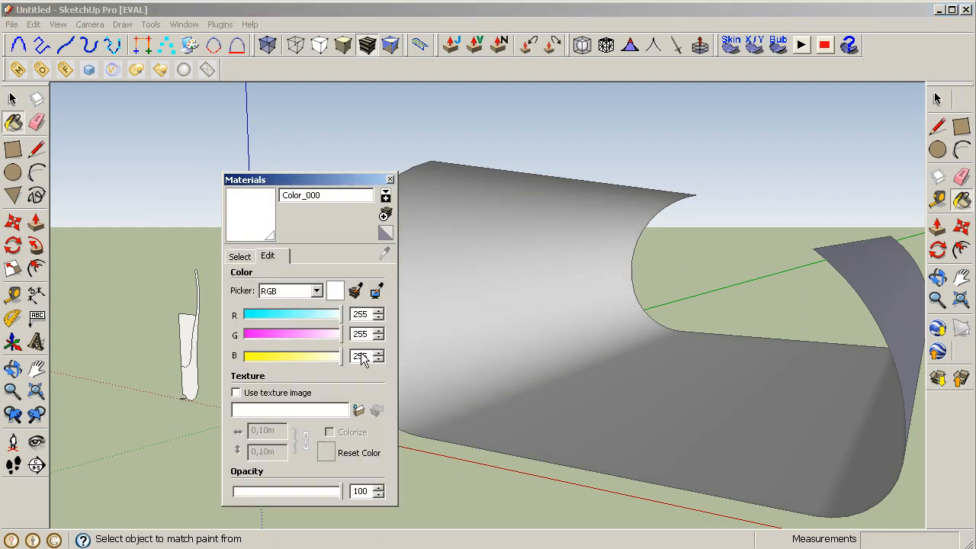
left_click(239, 255)
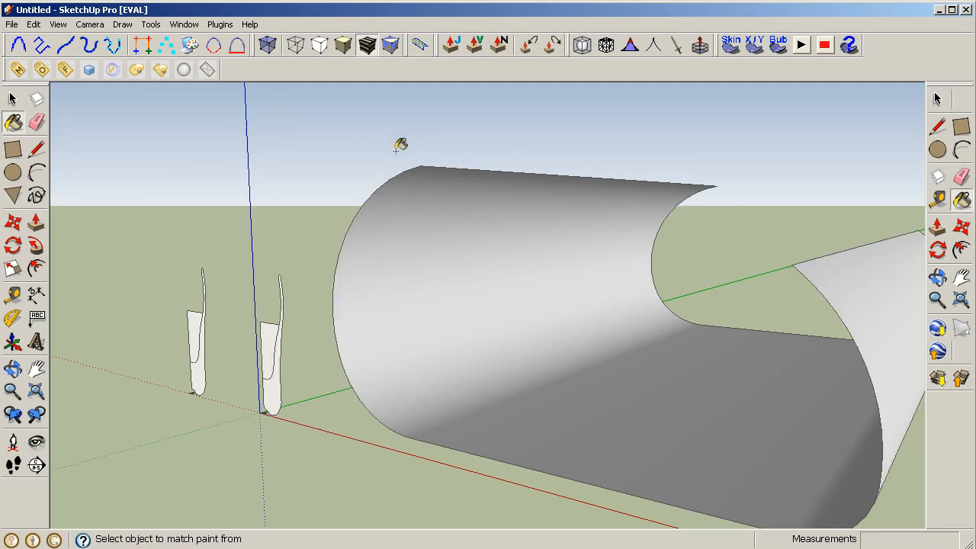
left_click_drag(401, 145, 827, 503)
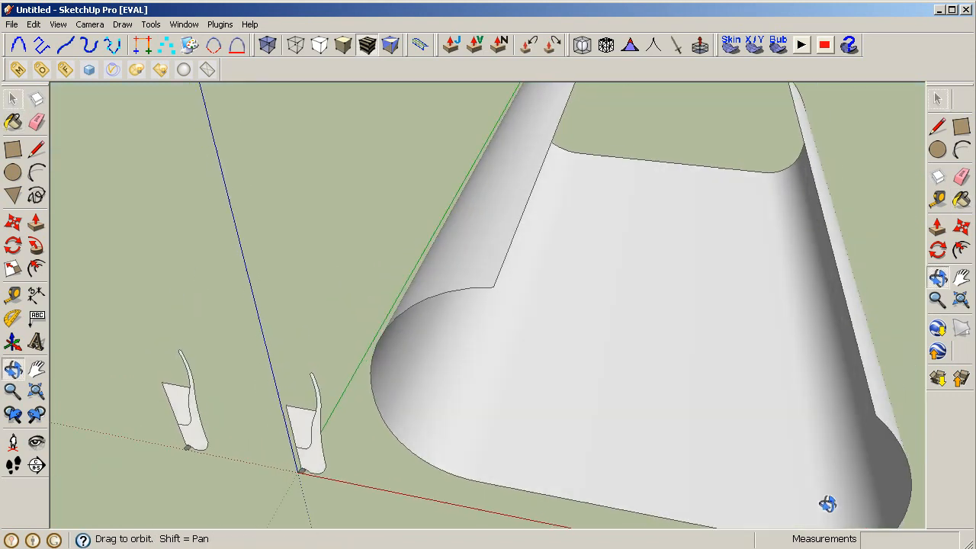
left_click_drag(828, 503, 587, 381)
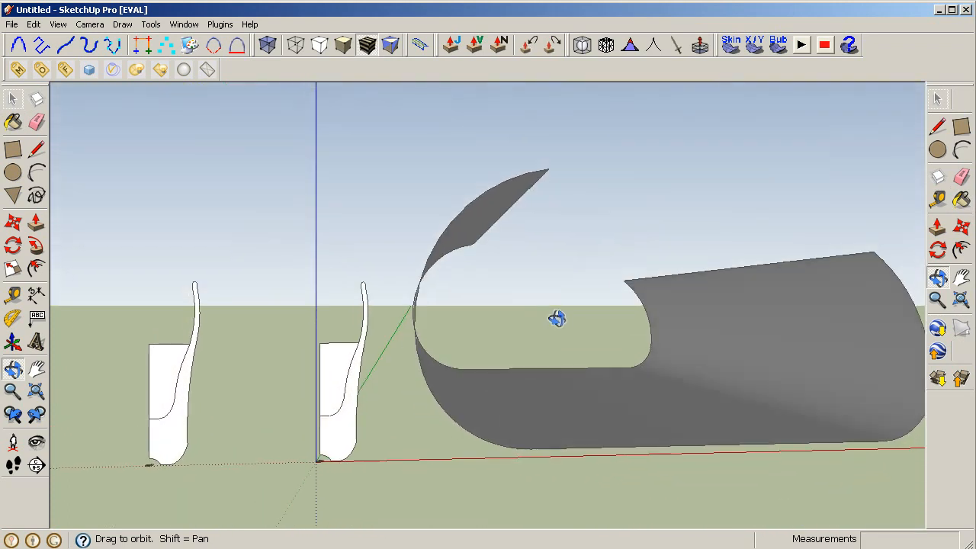
left_click_drag(557, 319, 349, 441)
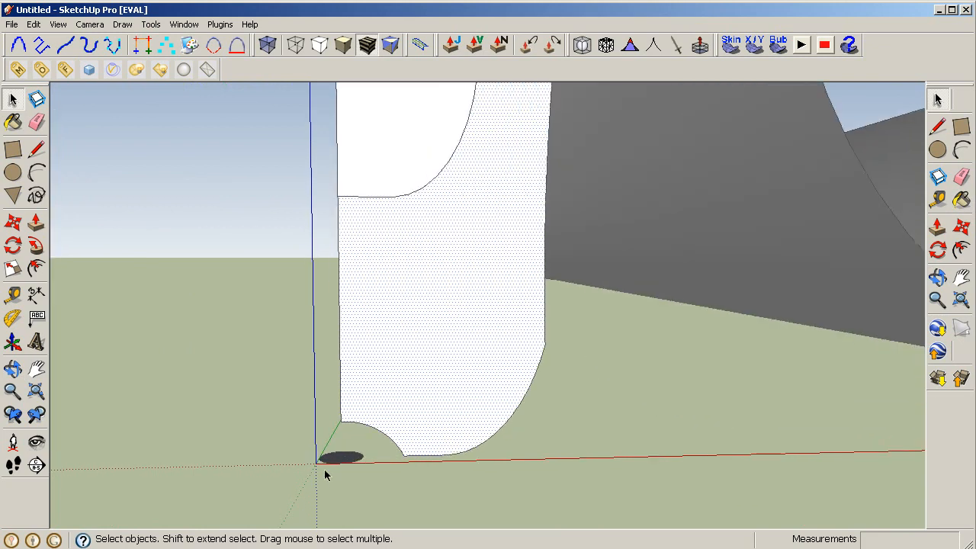
right_click(343, 456)
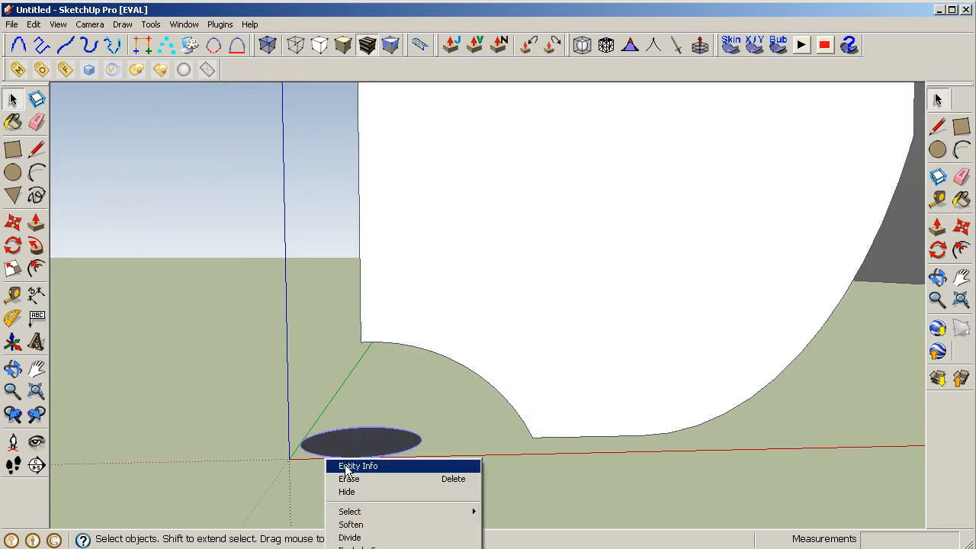
left_click(358, 466)
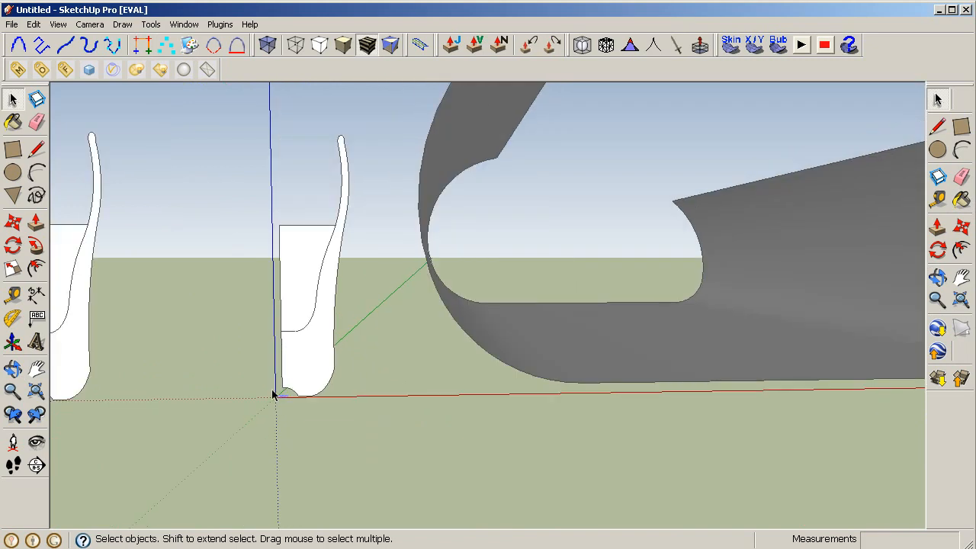
left_click(37, 245)
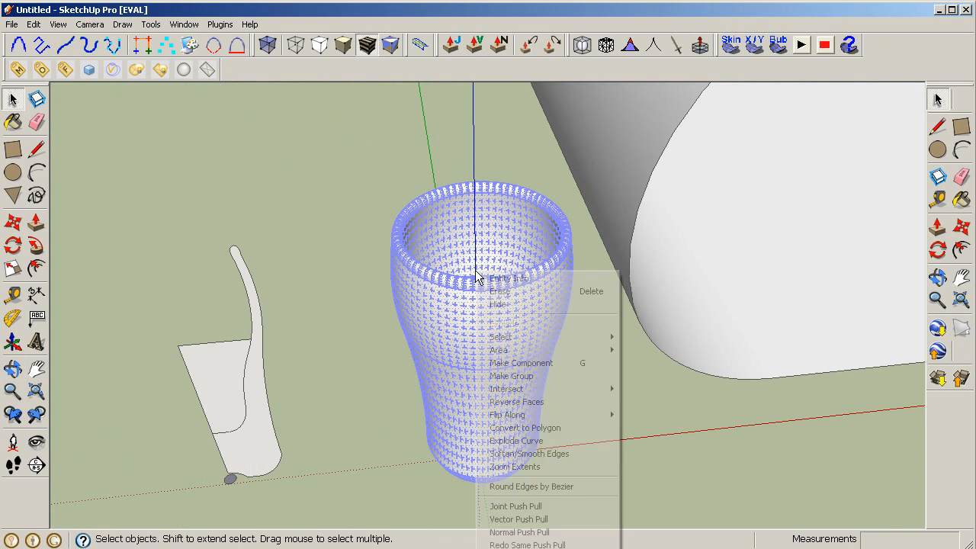
mouse_move(518, 441)
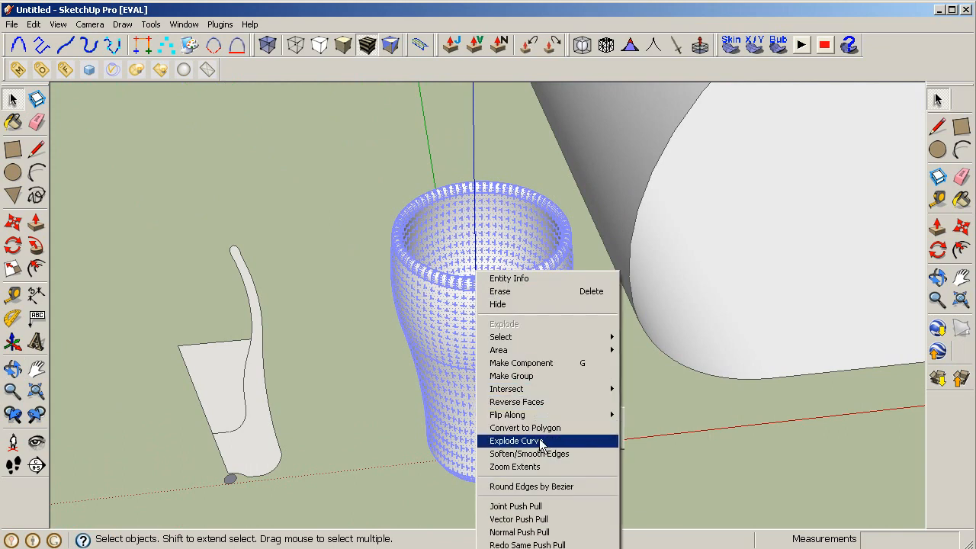
mouse_move(528, 453)
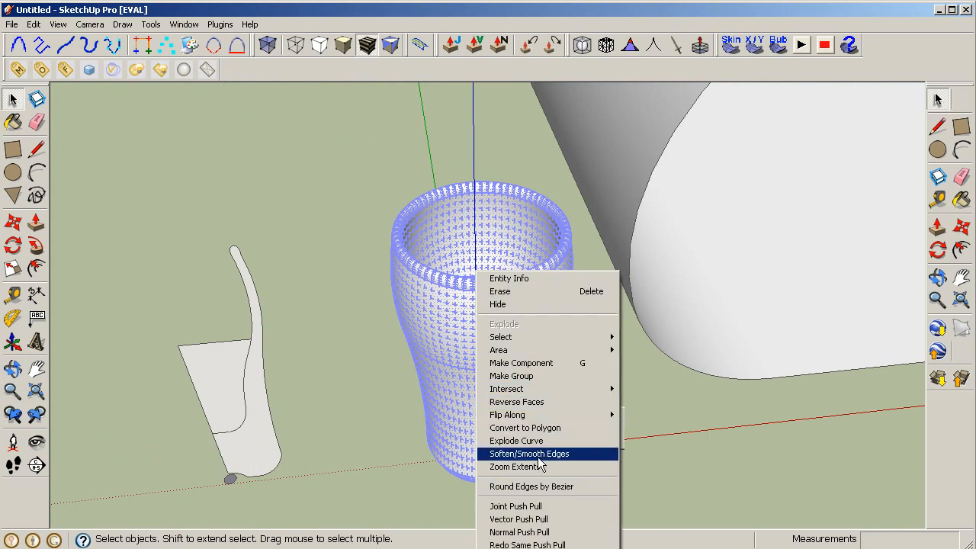
- Apply Soften/Smooth Edges to the glass and its inner surface so the tumbler shades smoothly
left_click(529, 453)
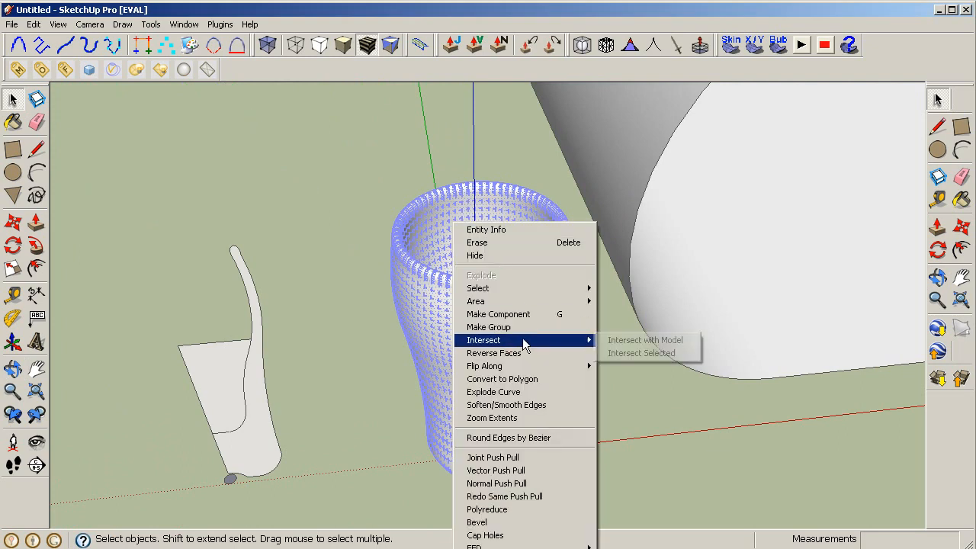
mouse_move(503, 307)
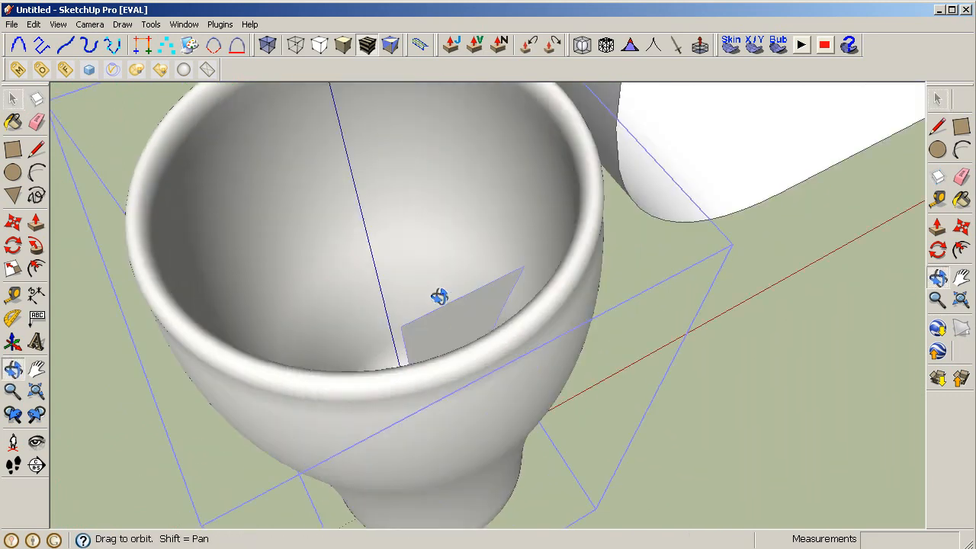
right_click(440, 297)
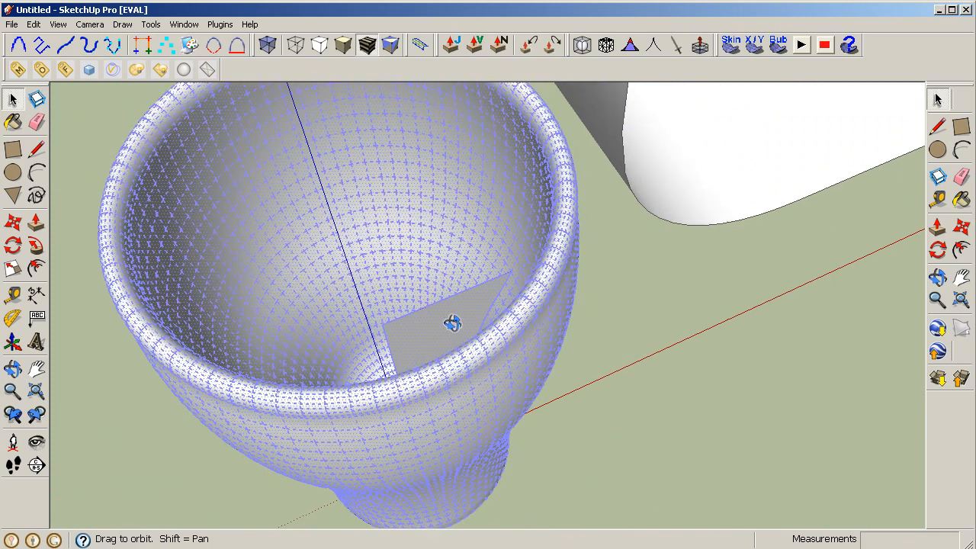
left_click_drag(452, 323, 587, 323)
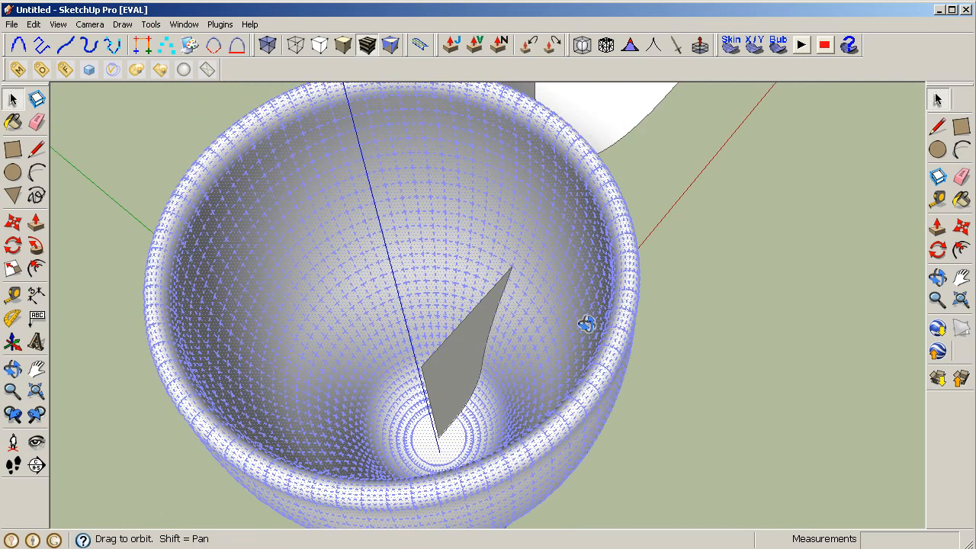
right_click(587, 324)
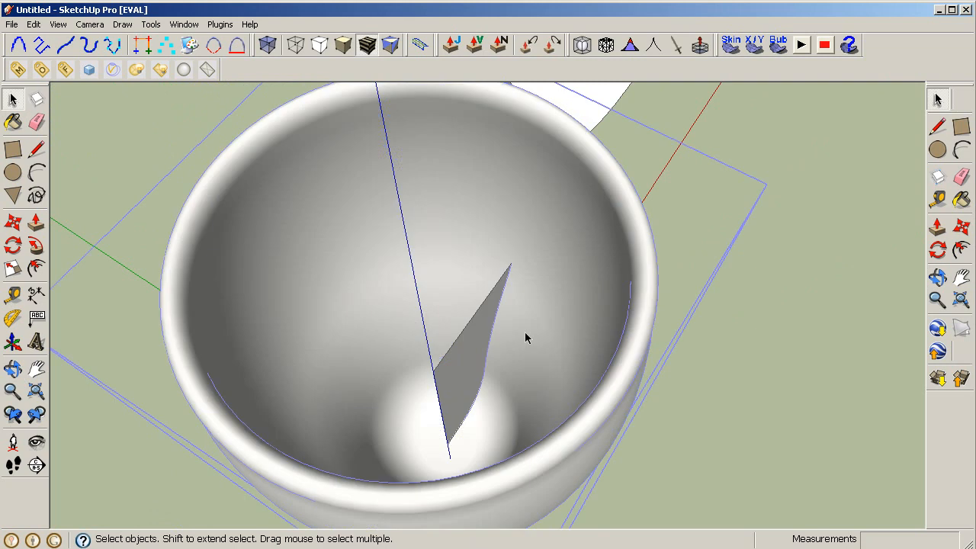
right_click(527, 338)
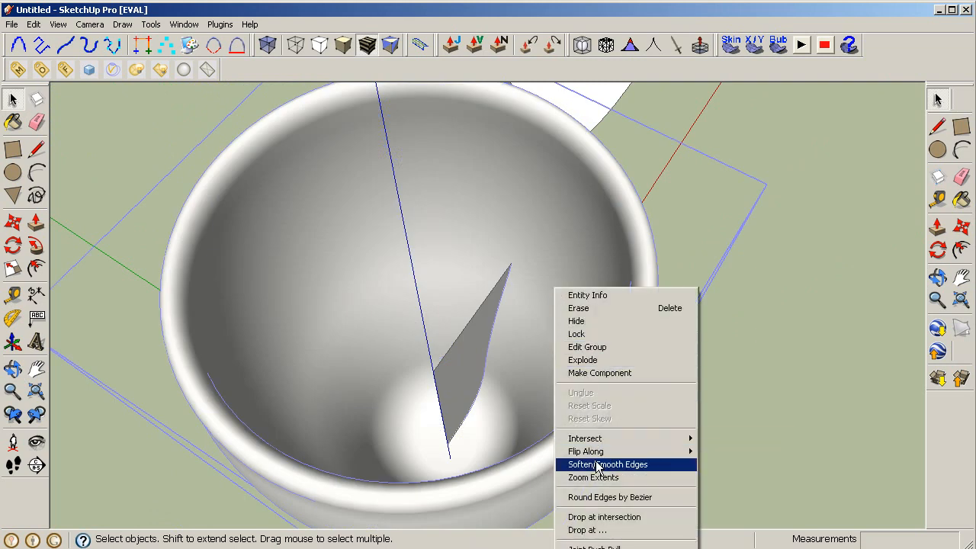
left_click(608, 464)
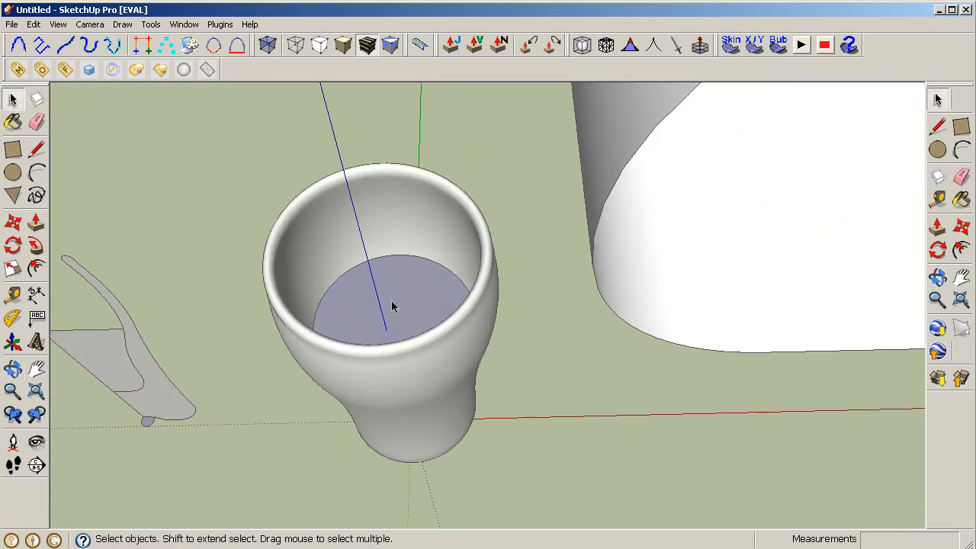
- Soften the glass's inner base face edges and combine the glass into one group
right_click(392, 305)
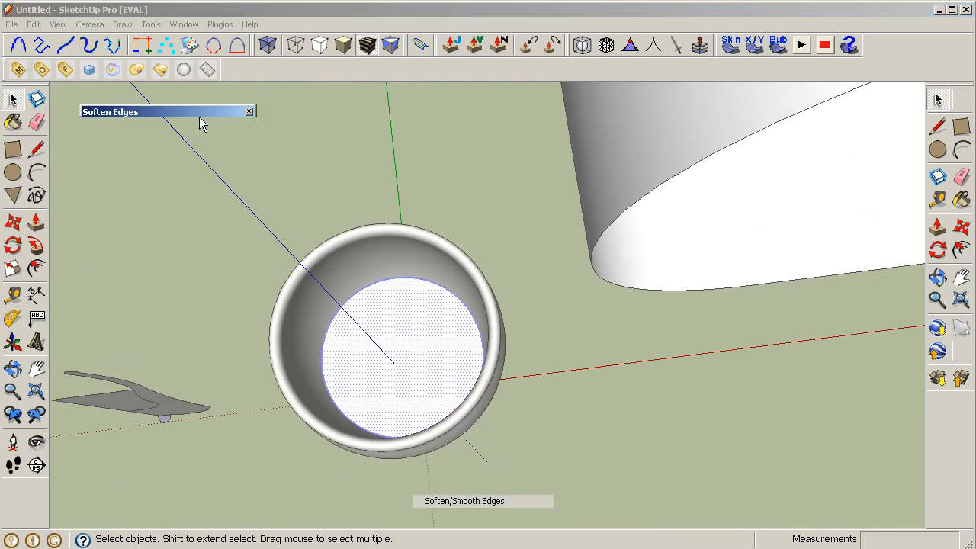
mouse_move(119, 115)
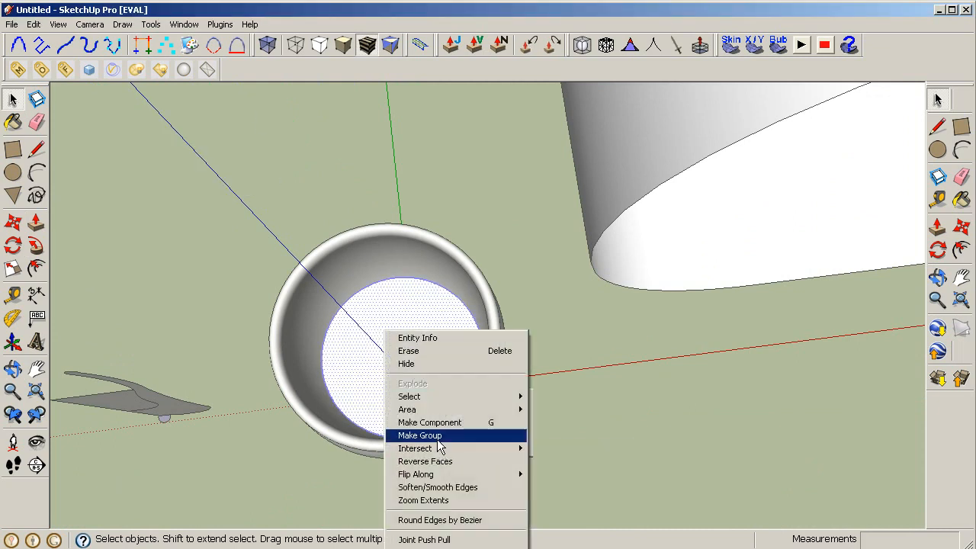
left_click(419, 435)
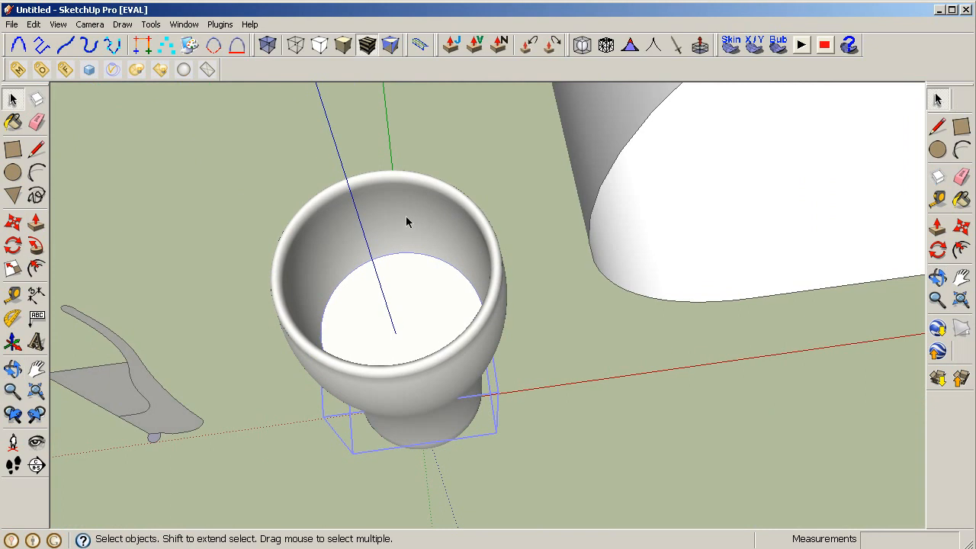
left_click_drag(408, 222, 328, 313)
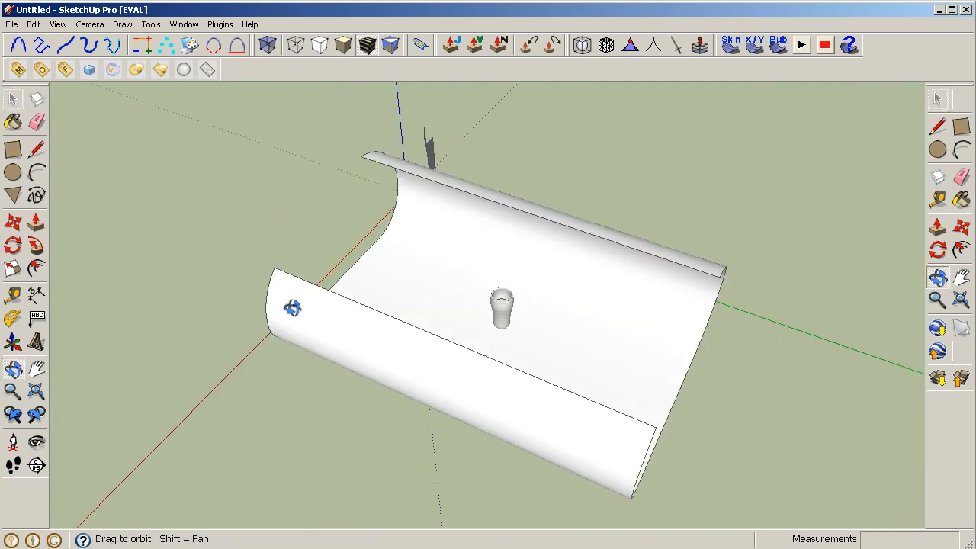
left_click_drag(292, 307, 556, 286)
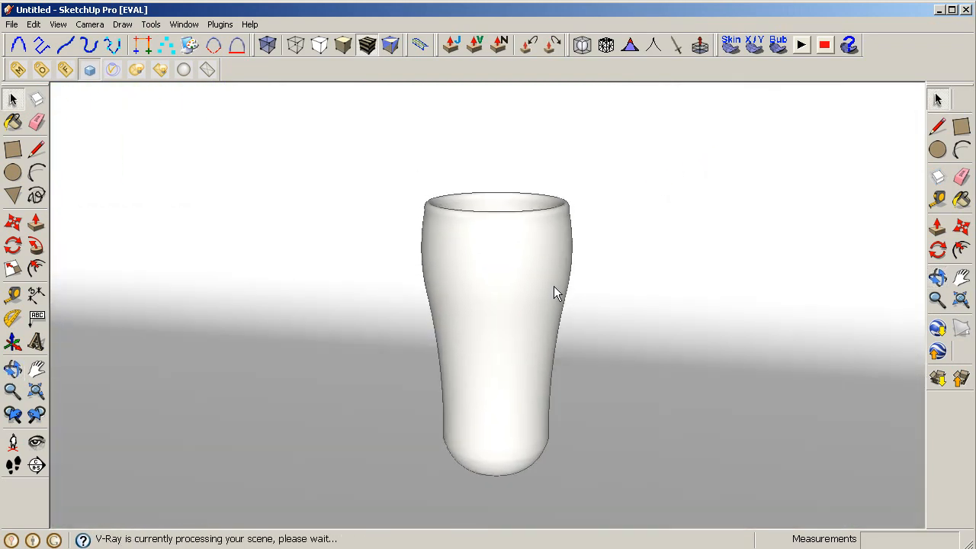
left_click(801, 44)
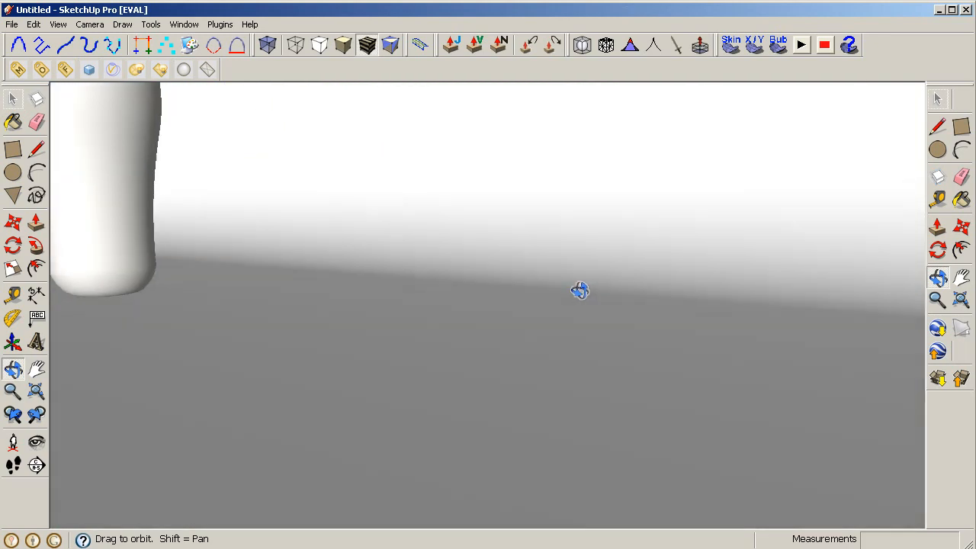
left_click_drag(579, 291, 373, 373)
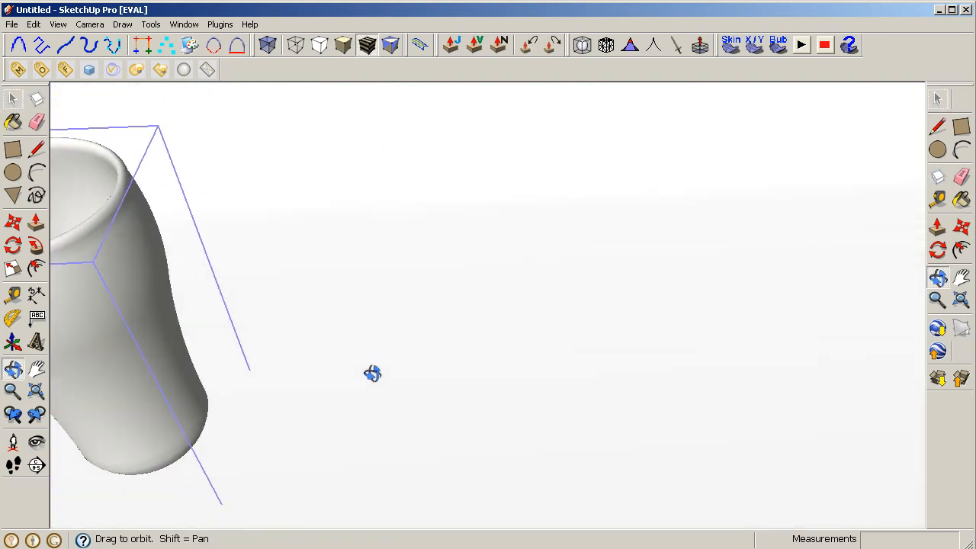
left_click_drag(372, 373, 505, 364)
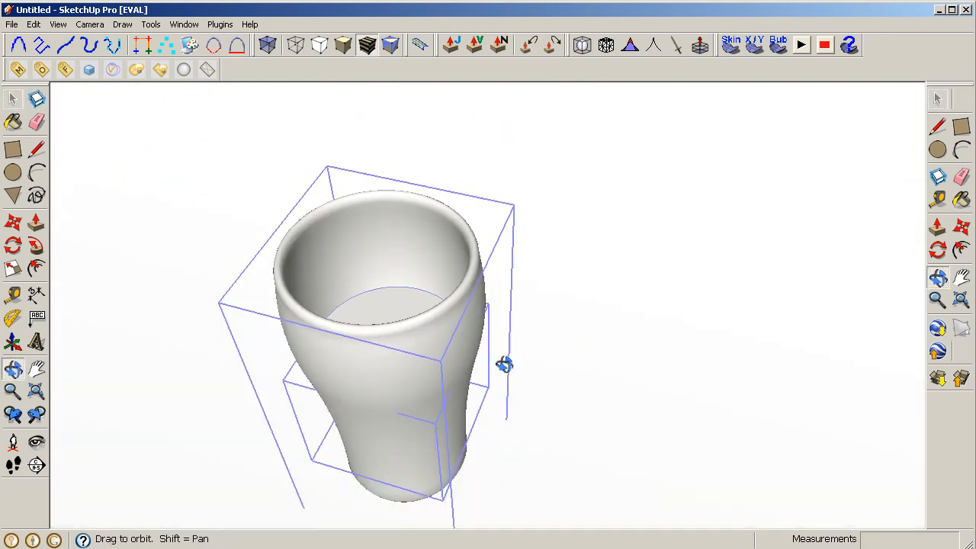
left_click_drag(503, 364, 564, 355)
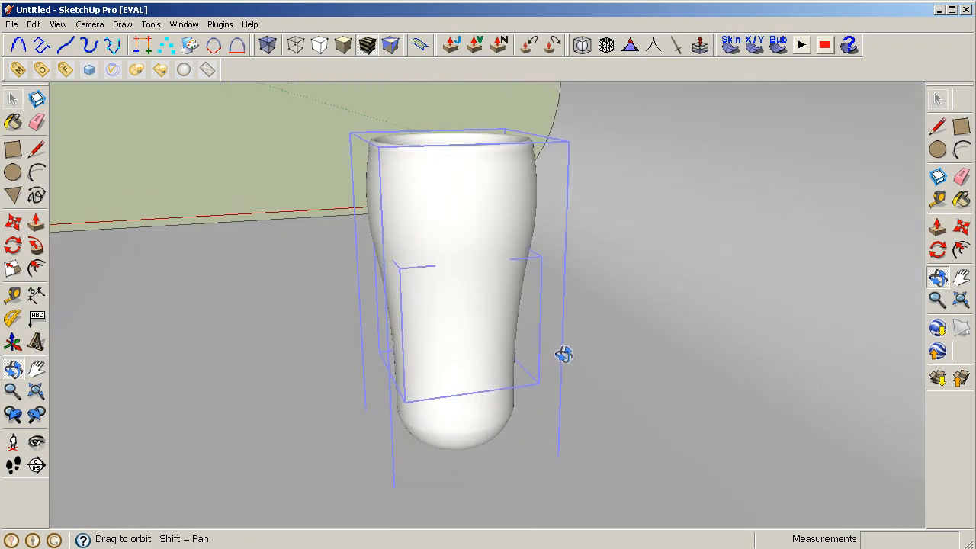
left_click_drag(564, 355, 456, 307)
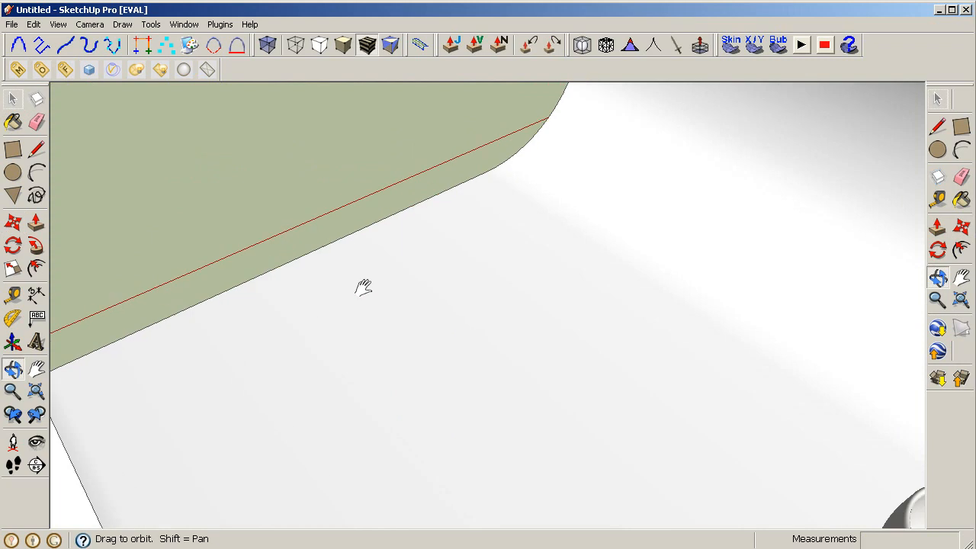
left_click_drag(364, 286, 686, 425)
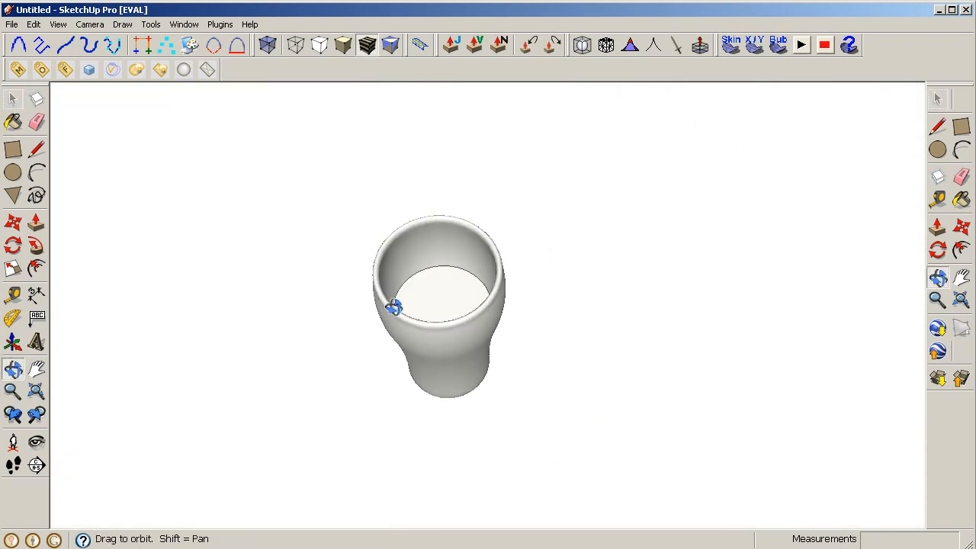
left_click_drag(393, 307, 330, 272)
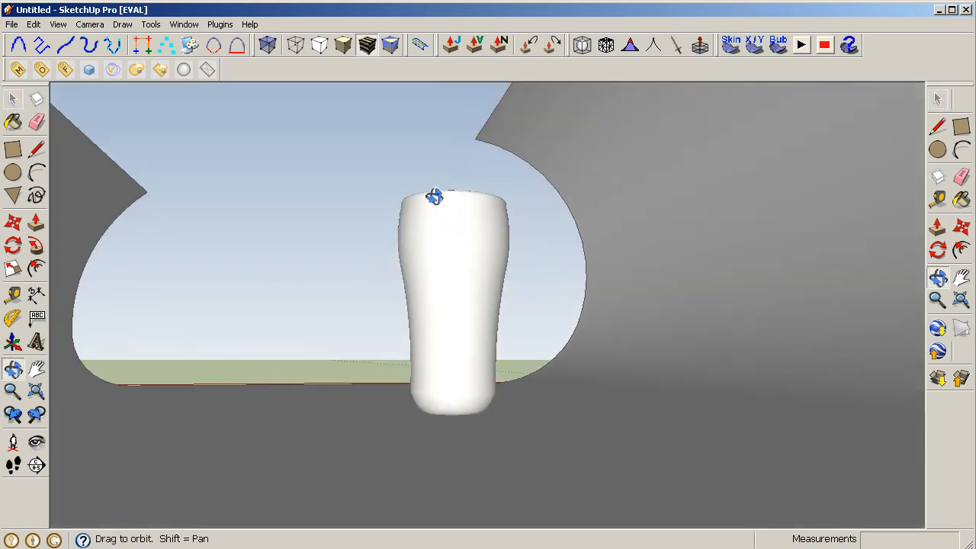
left_click_drag(435, 197, 442, 180)
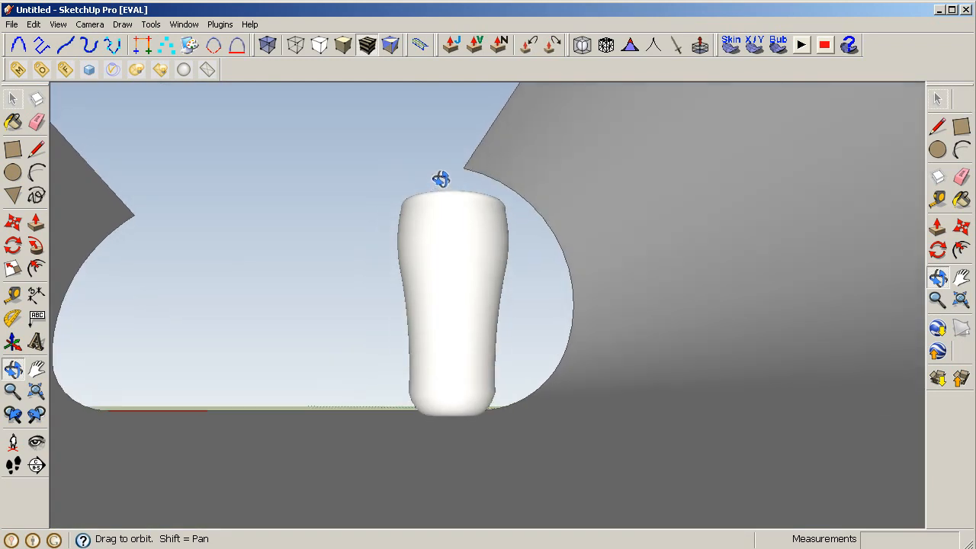
left_click_drag(441, 179, 652, 469)
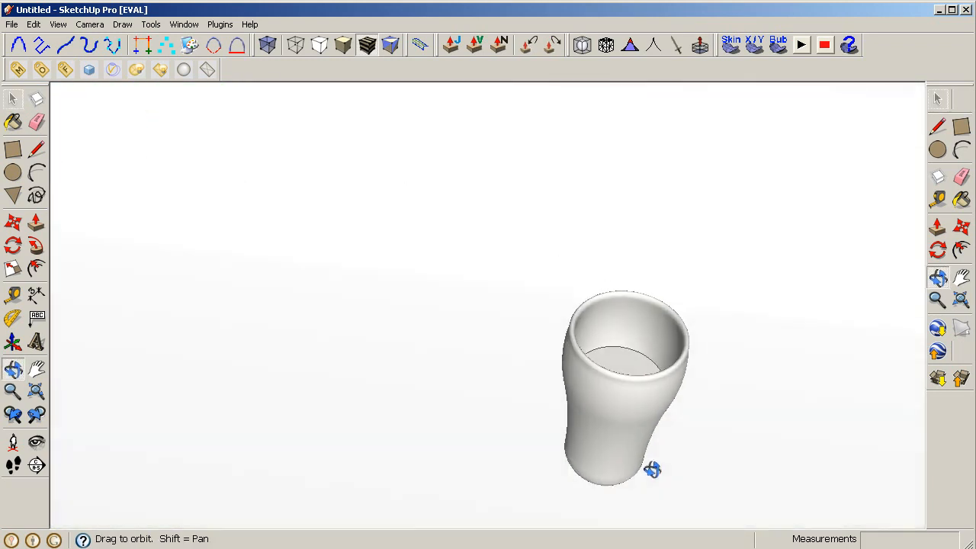
left_click_drag(652, 469, 597, 518)
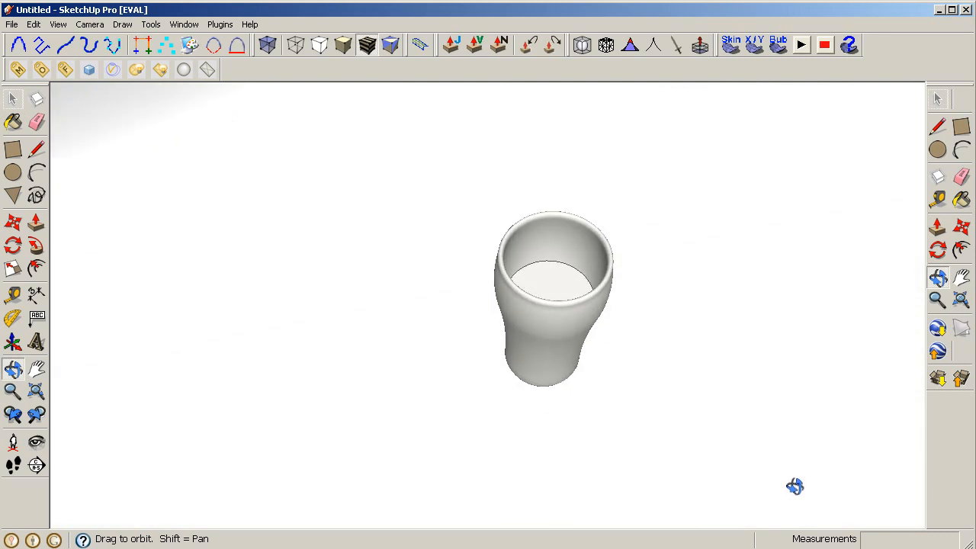
left_click_drag(795, 486, 708, 265)
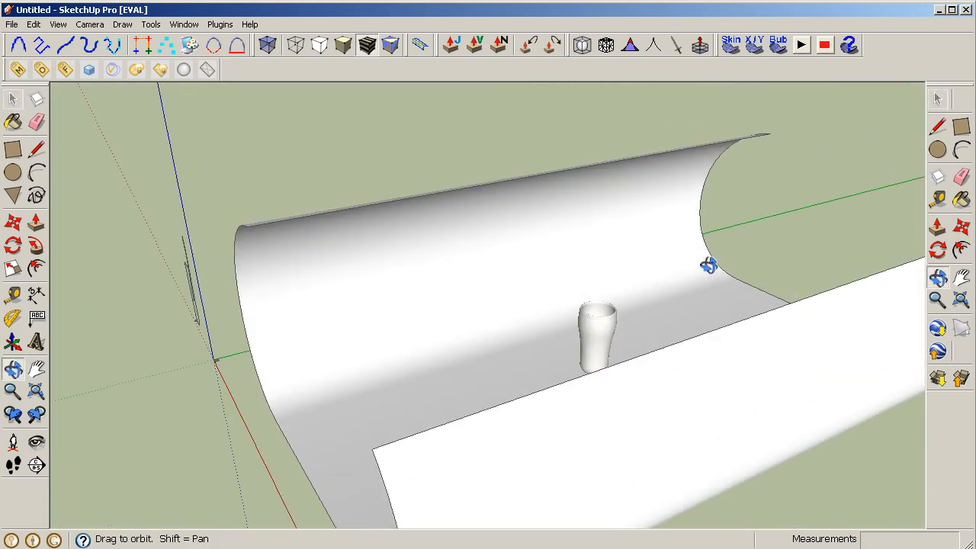
left_click_drag(705, 264, 579, 374)
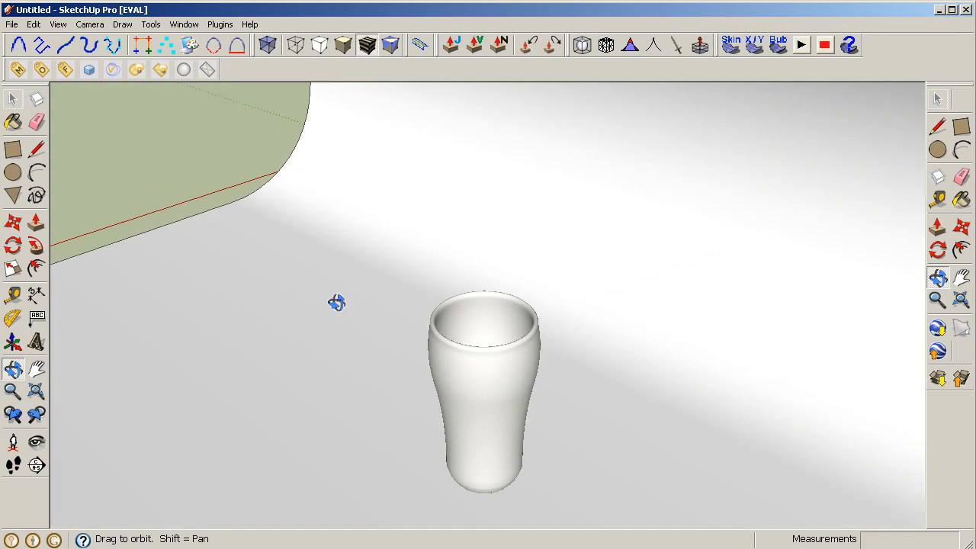
left_click_drag(338, 303, 581, 414)
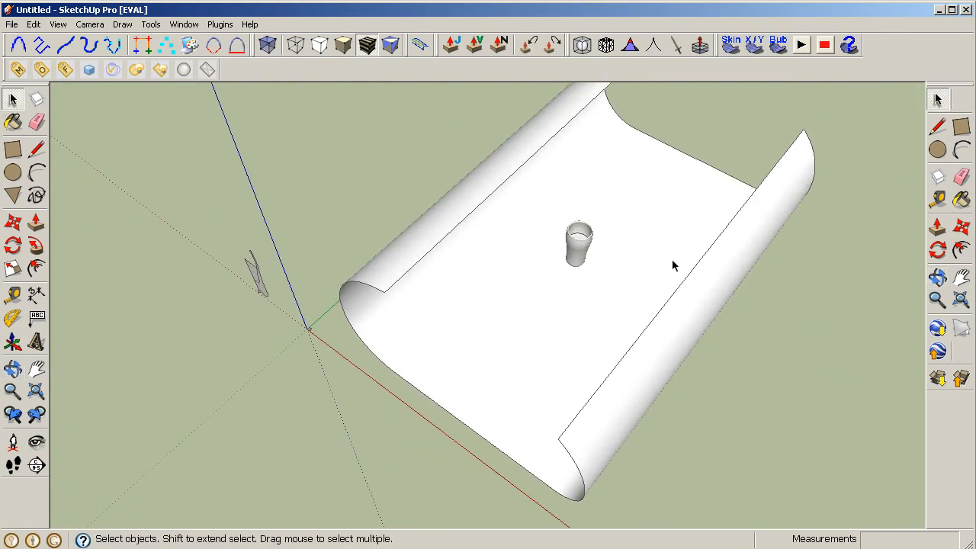
left_click_drag(670, 266, 481, 179)
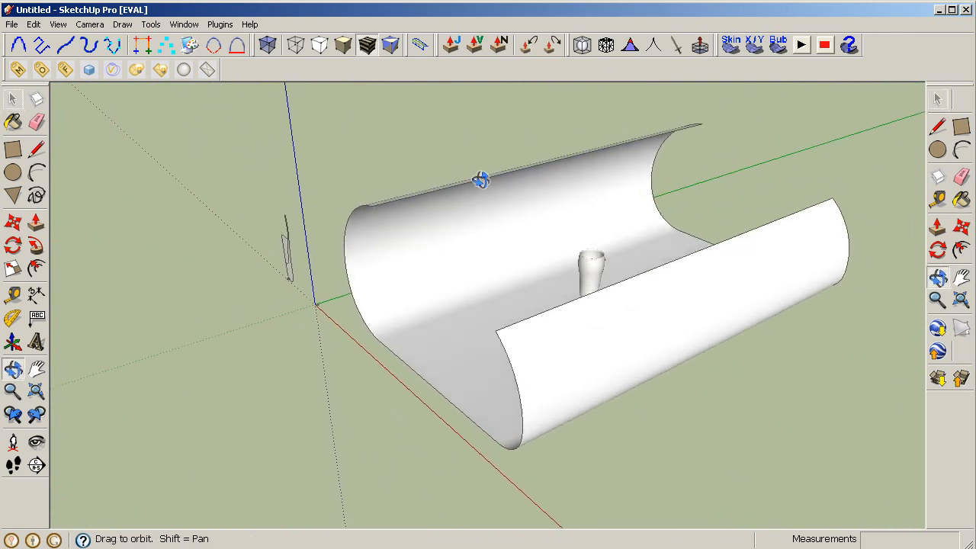
left_click_drag(480, 179, 568, 266)
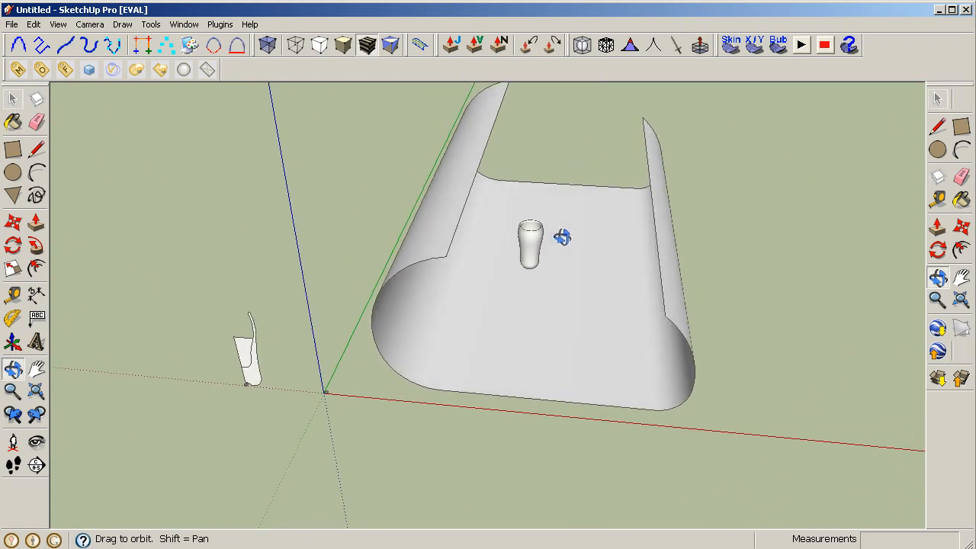
left_click_drag(563, 236, 598, 204)
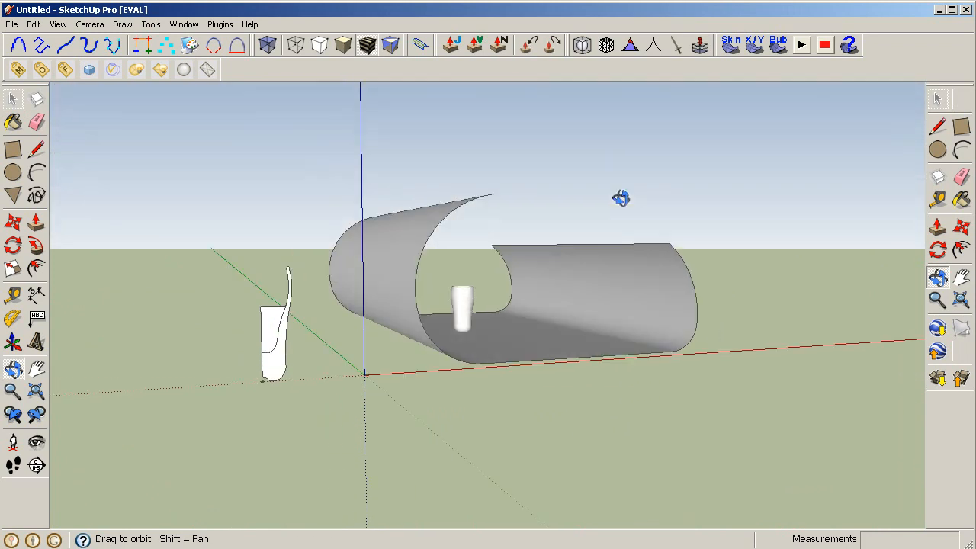
left_click_drag(621, 198, 450, 275)
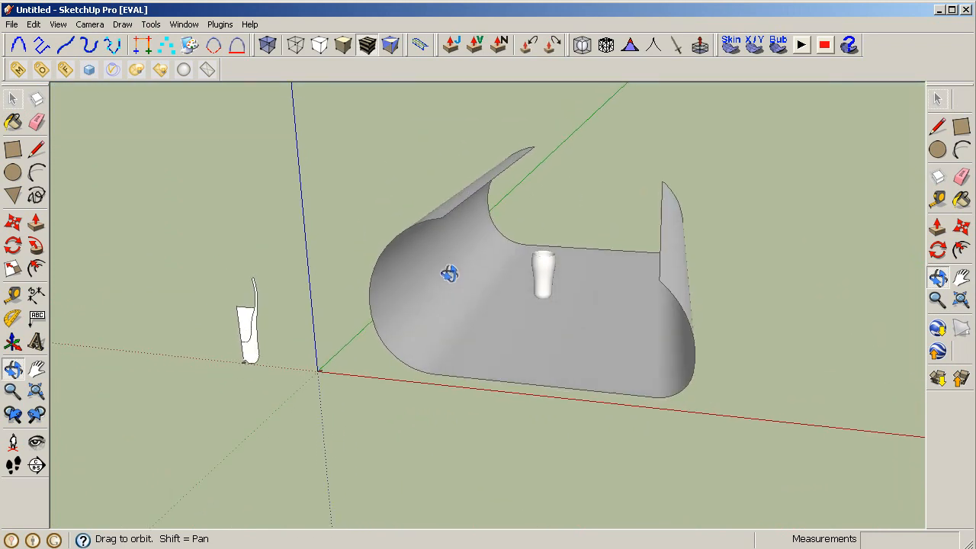
left_click_drag(450, 275, 332, 305)
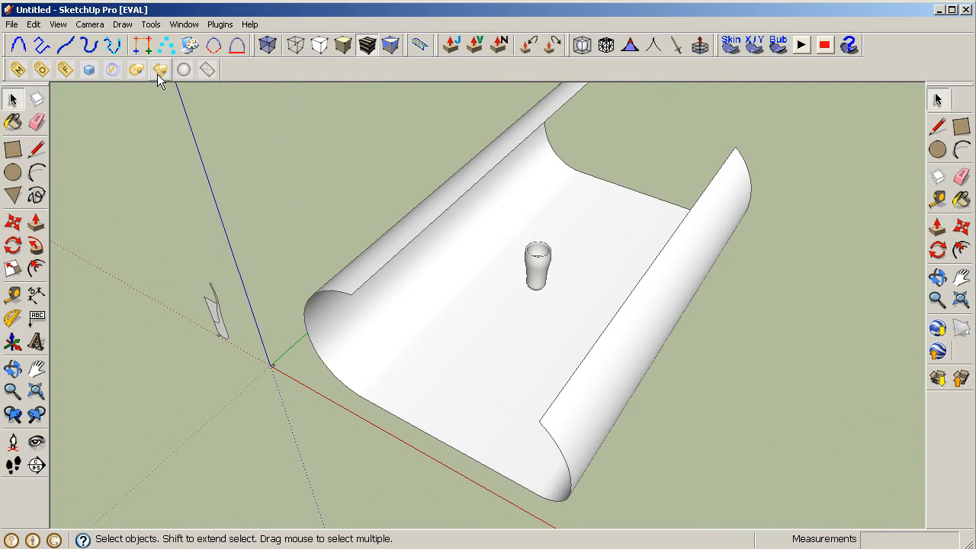
- Draw a V-Ray rectangle light on the backdrop beside the glass
left_click(160, 69)
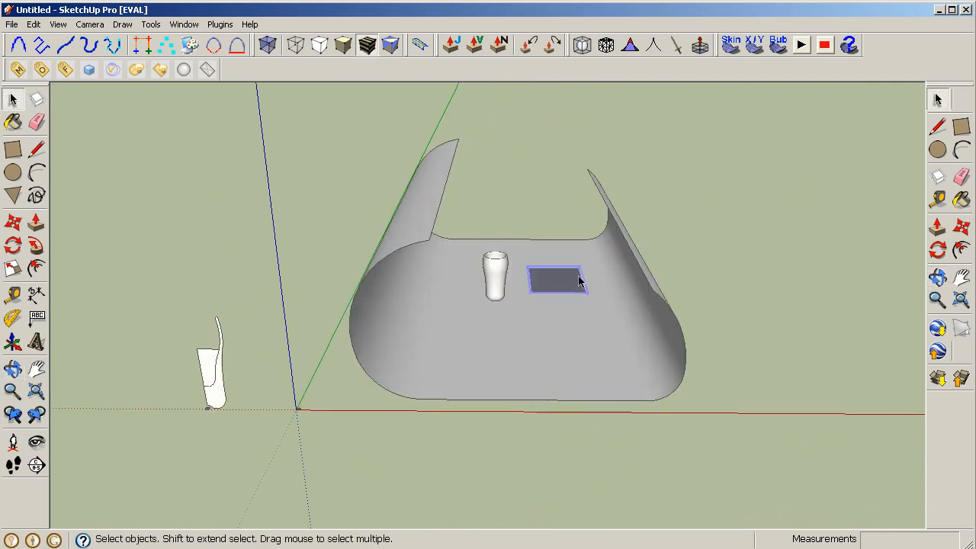
left_click_drag(555, 280, 557, 207)
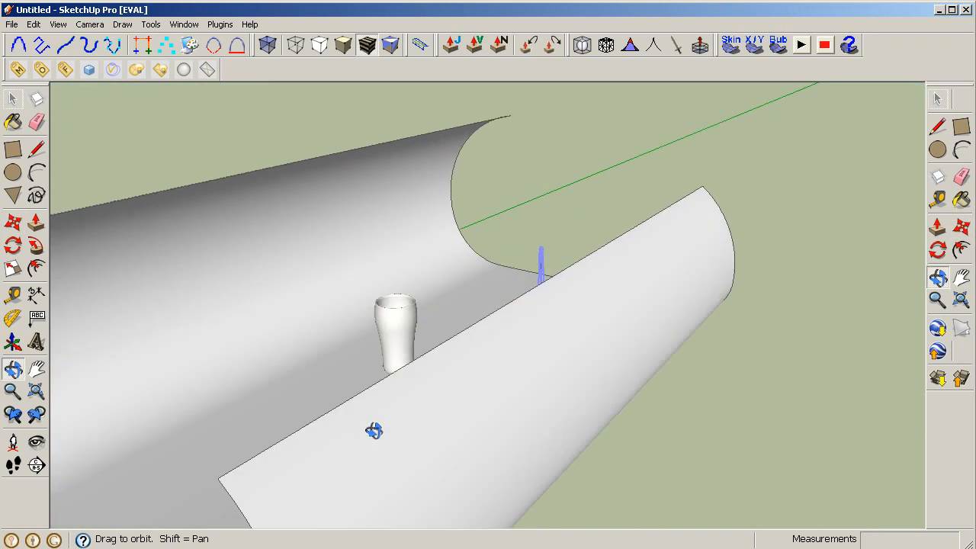
- Orbit to view the light and set the glass centre as the rotation origin
left_click_drag(374, 431, 396, 450)
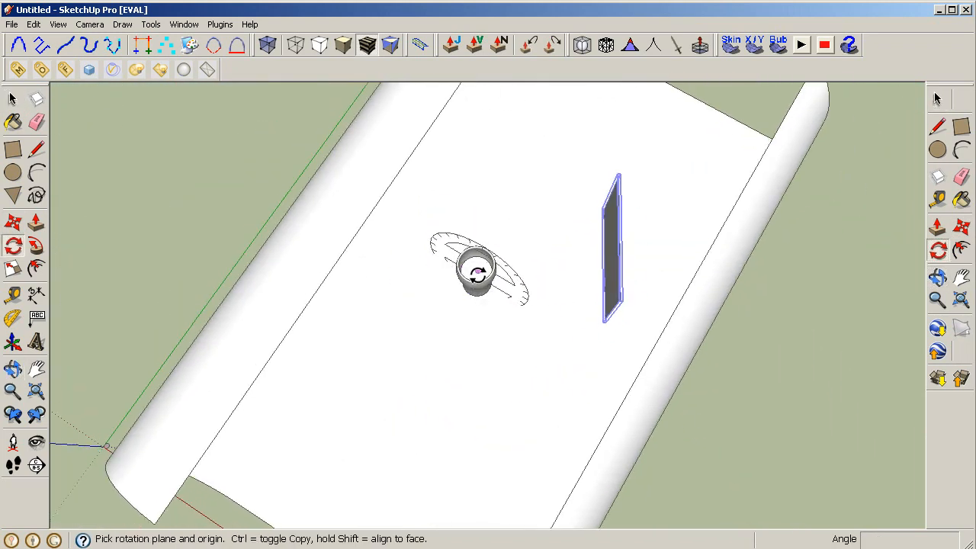
left_click(477, 268)
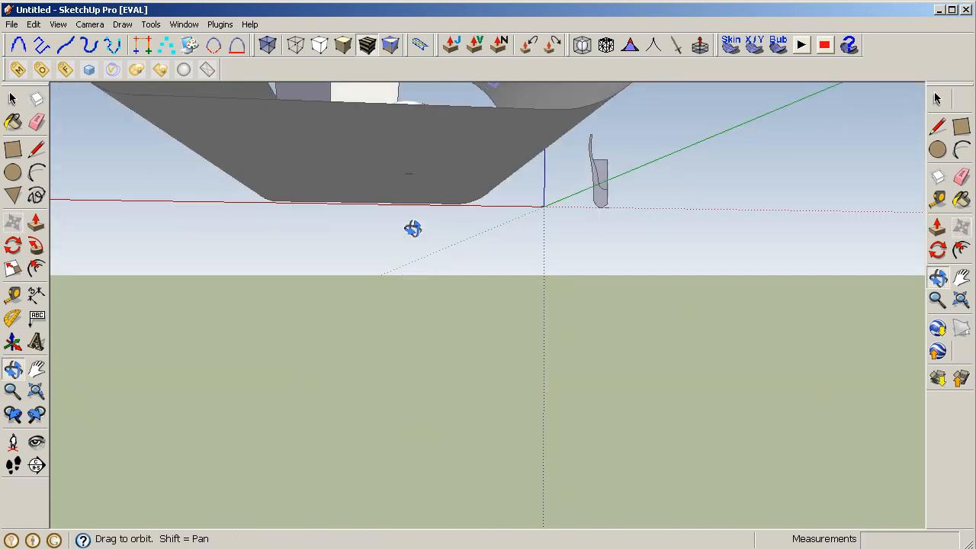
- Orbit to look down on the backdrop and select the lower angled light
left_click_drag(413, 229, 433, 404)
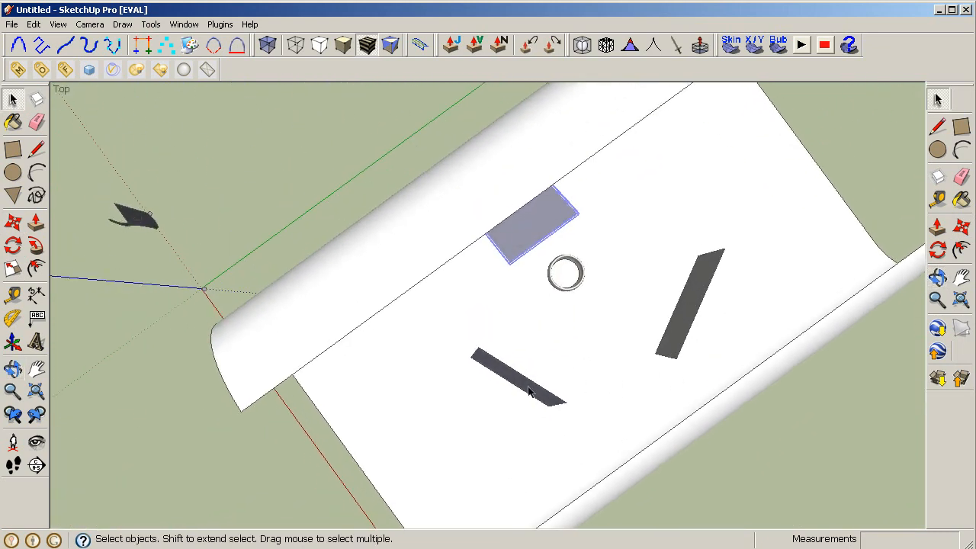
left_click(519, 381)
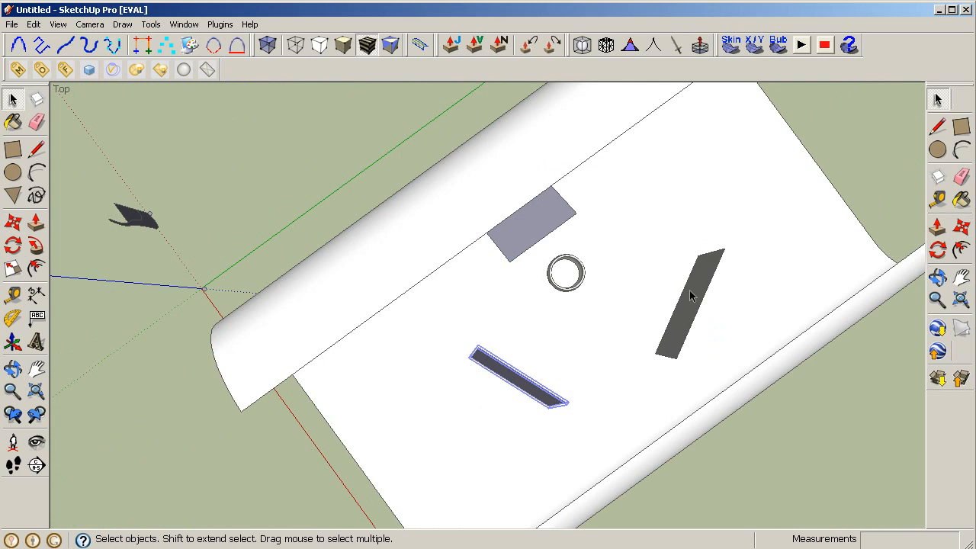
mouse_move(636, 249)
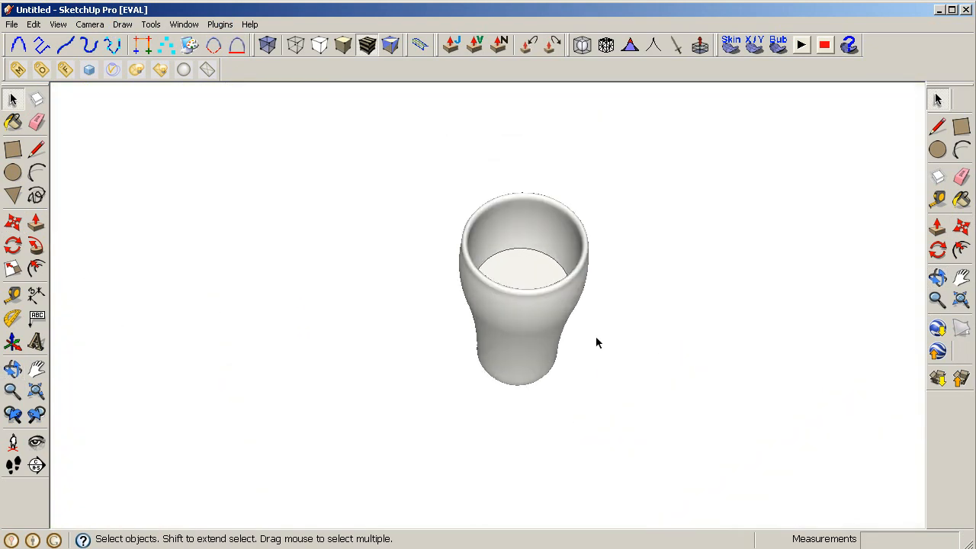
- Orbit into a close side view of the tumbler, then launch a V-Ray test render
left_click_drag(594, 343, 561, 240)
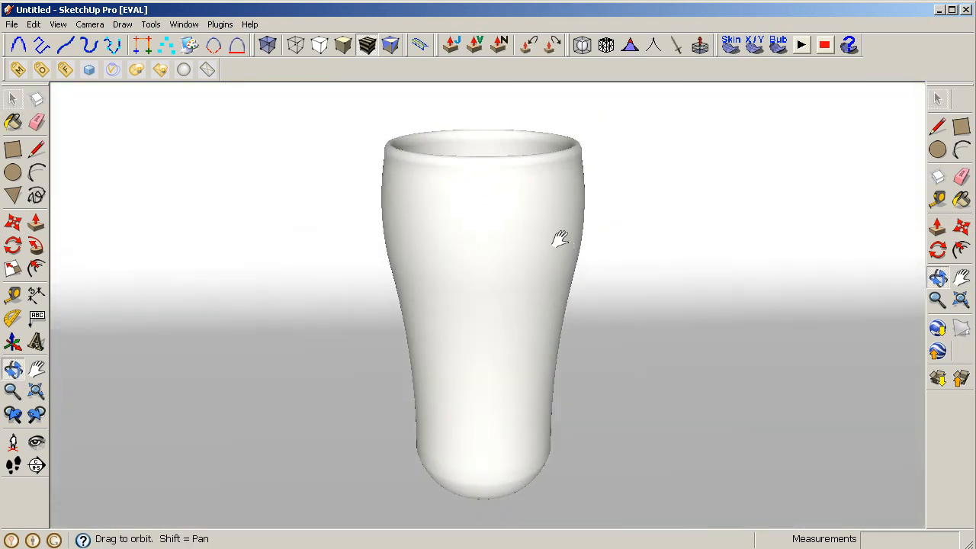
left_click_drag(560, 238, 549, 238)
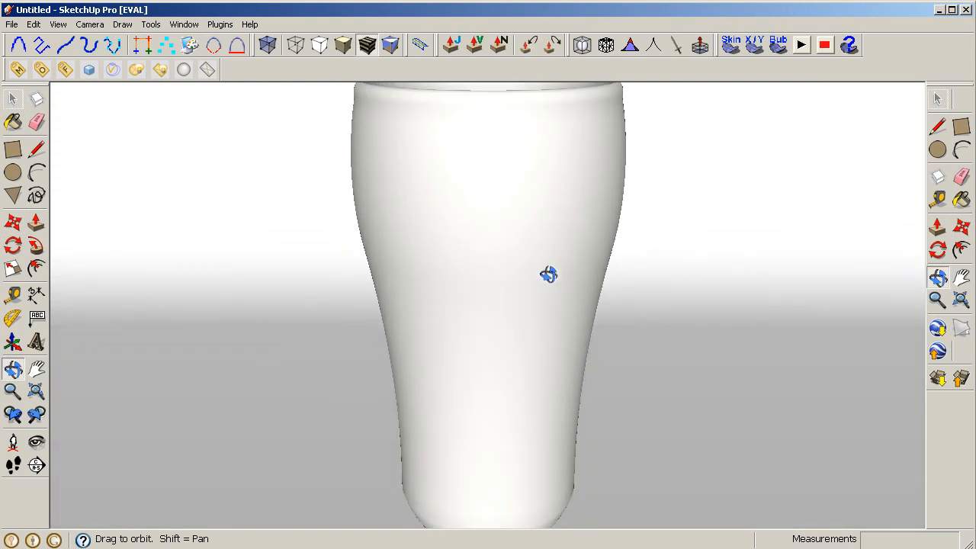
left_click_drag(549, 274, 558, 272)
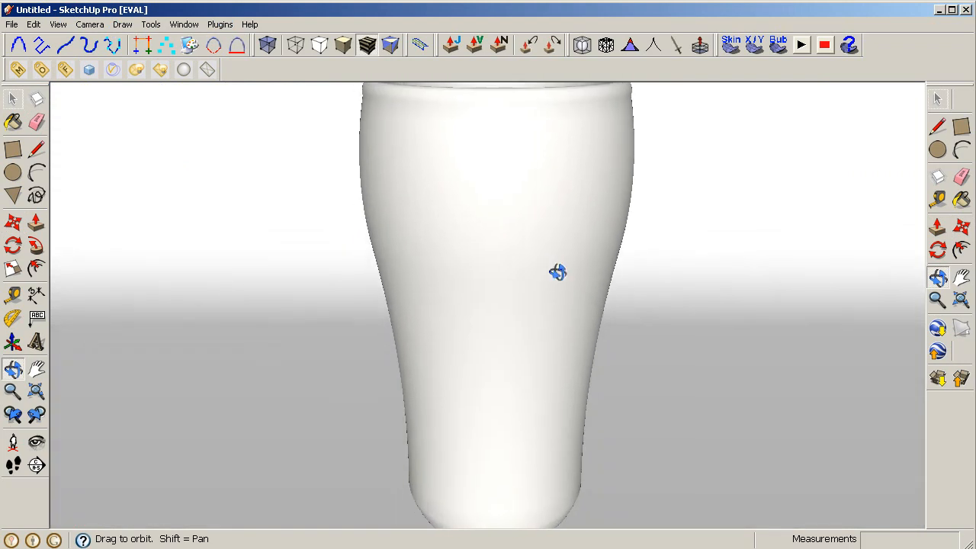
left_click(58, 23)
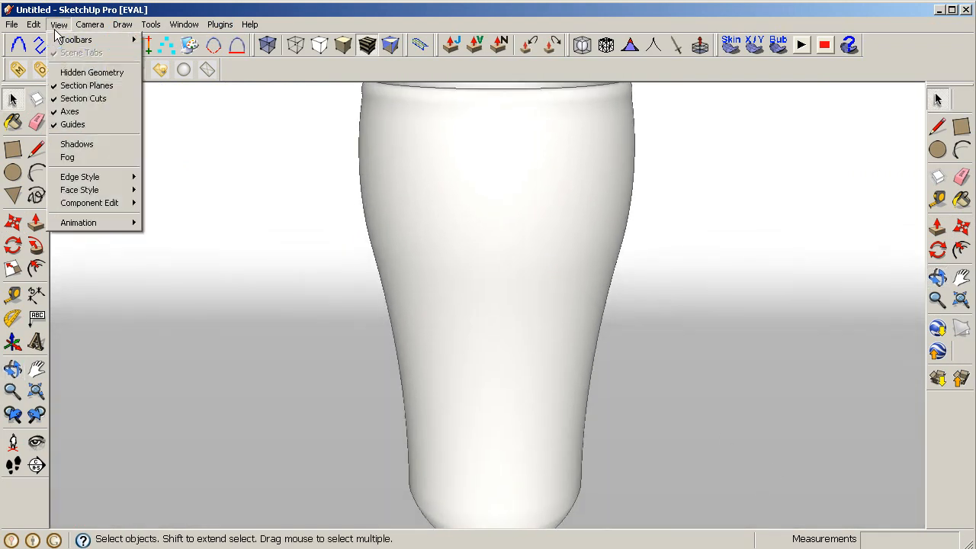
left_click(59, 24)
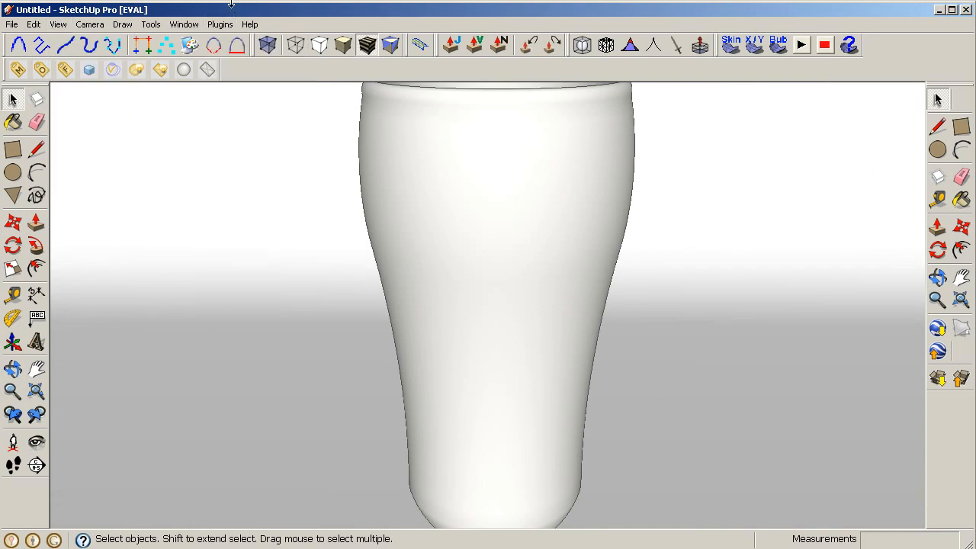
left_click(88, 69)
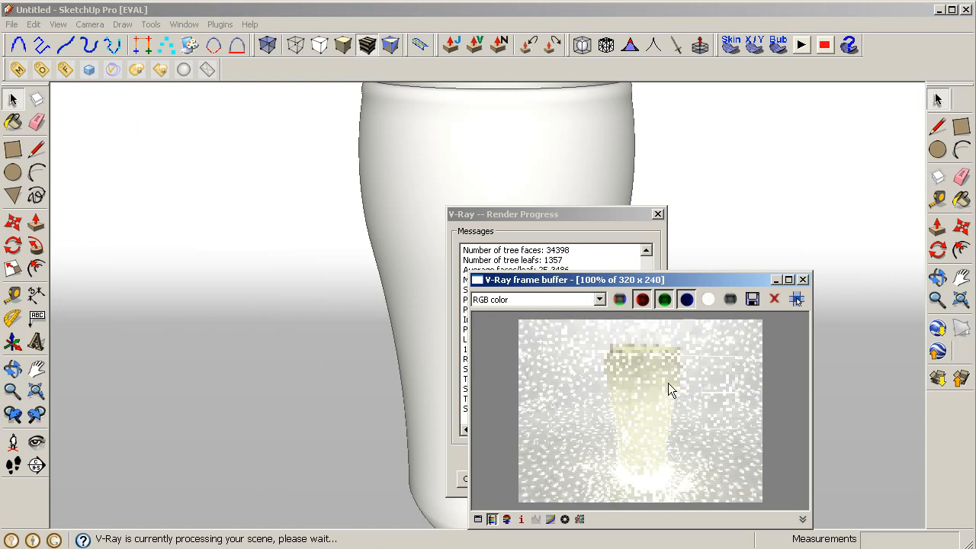
- Cancel the first render, close its windows, and switch to Zoom to reframe the glass
left_click(802, 279)
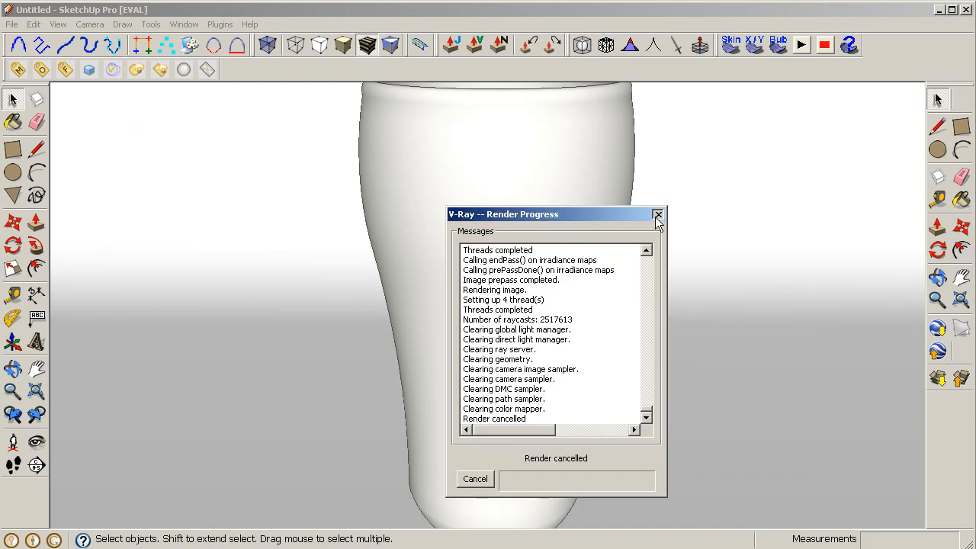
left_click(657, 214)
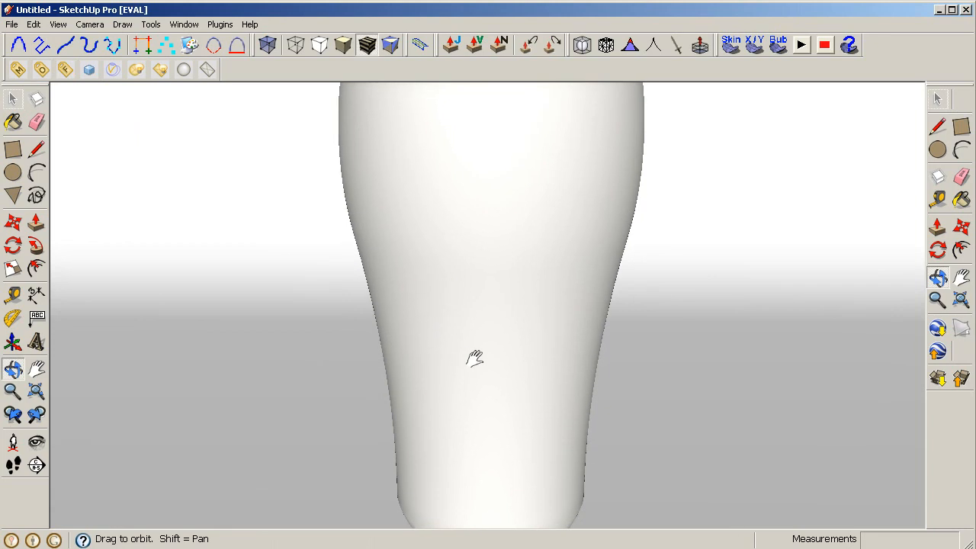
left_click(937, 300)
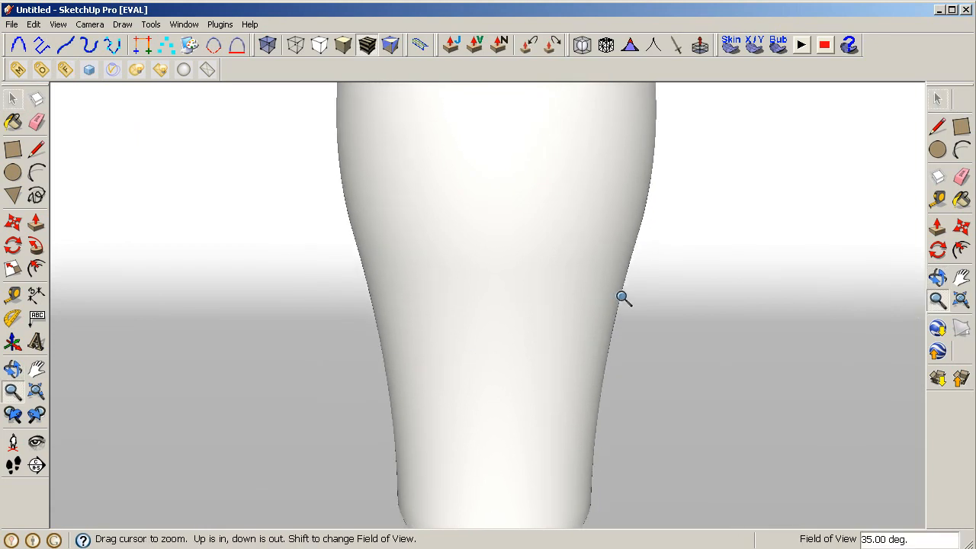
- Run a second V-Ray test render, close its preview, and nudge the glass close-up
left_click(89, 69)
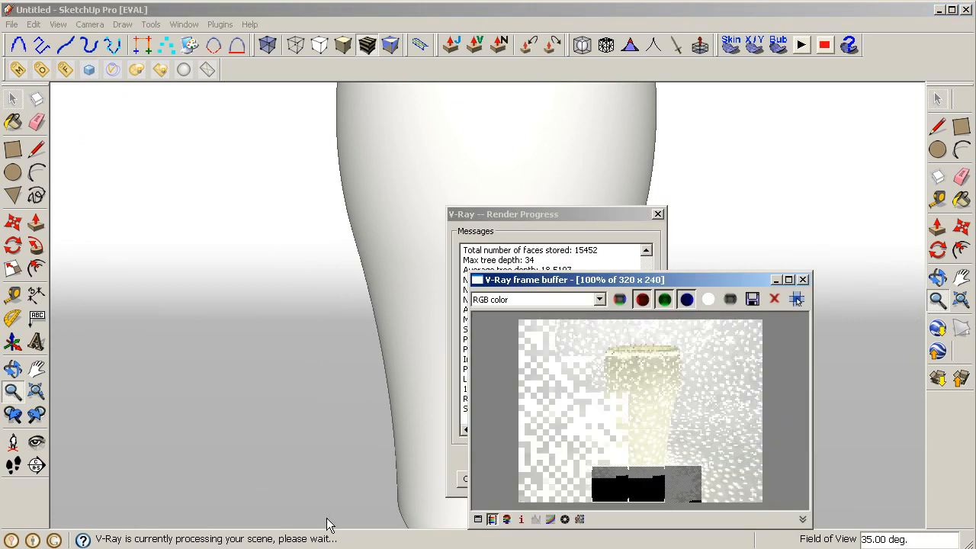
mouse_move(765, 373)
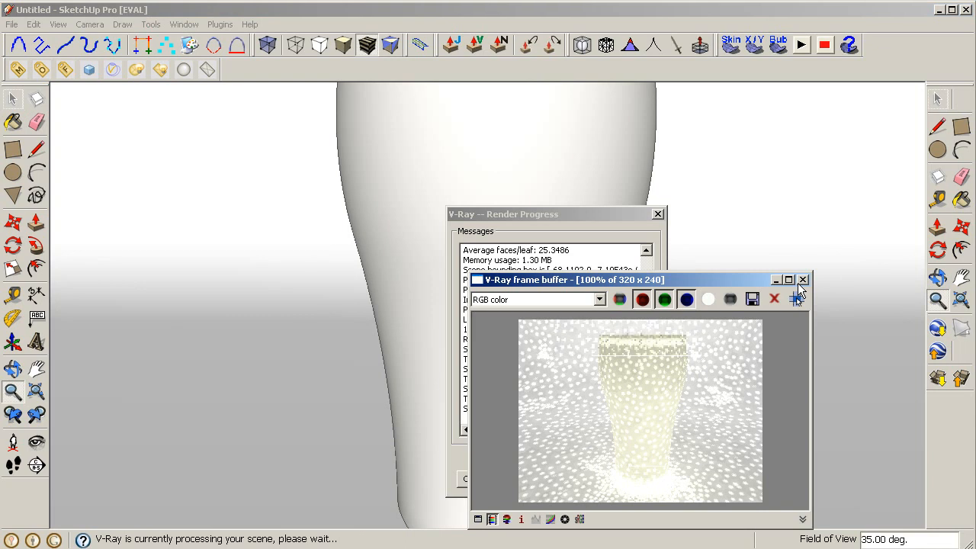
left_click(802, 279)
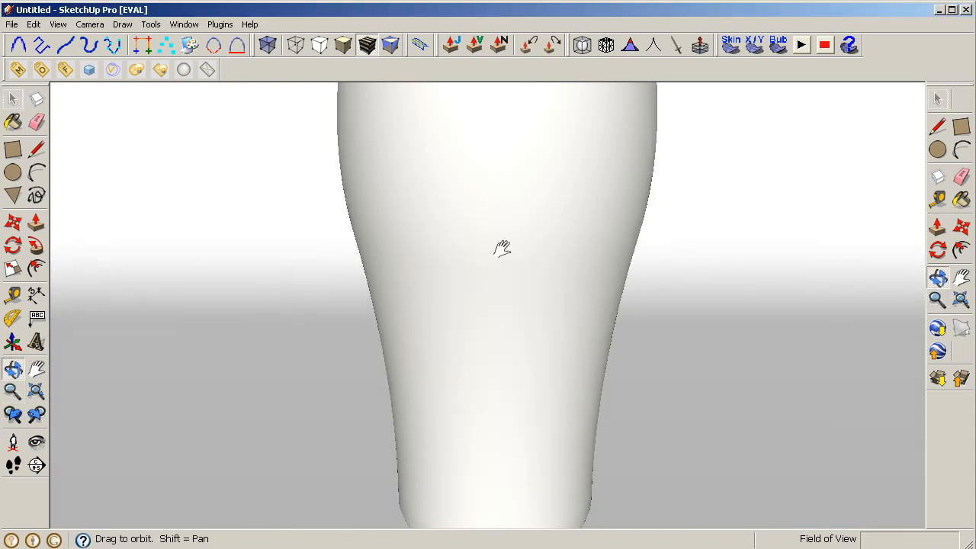
left_click_drag(503, 248, 505, 237)
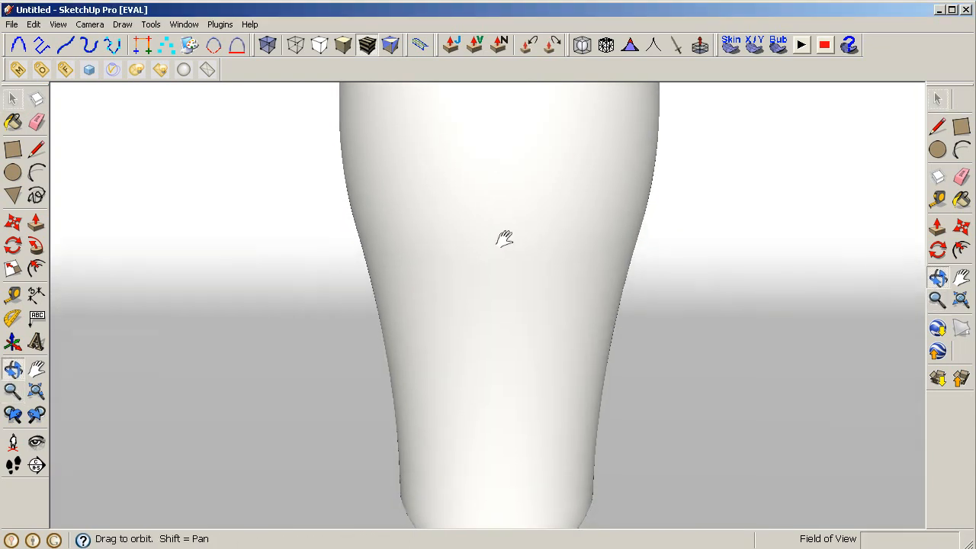
- Add the current glass close-up view as Scene 1
left_click(57, 23)
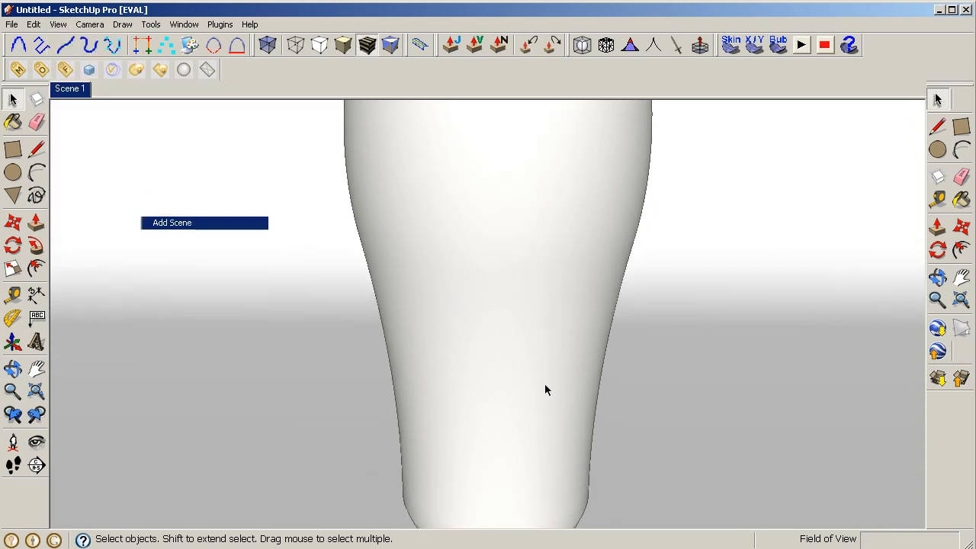
mouse_move(536, 374)
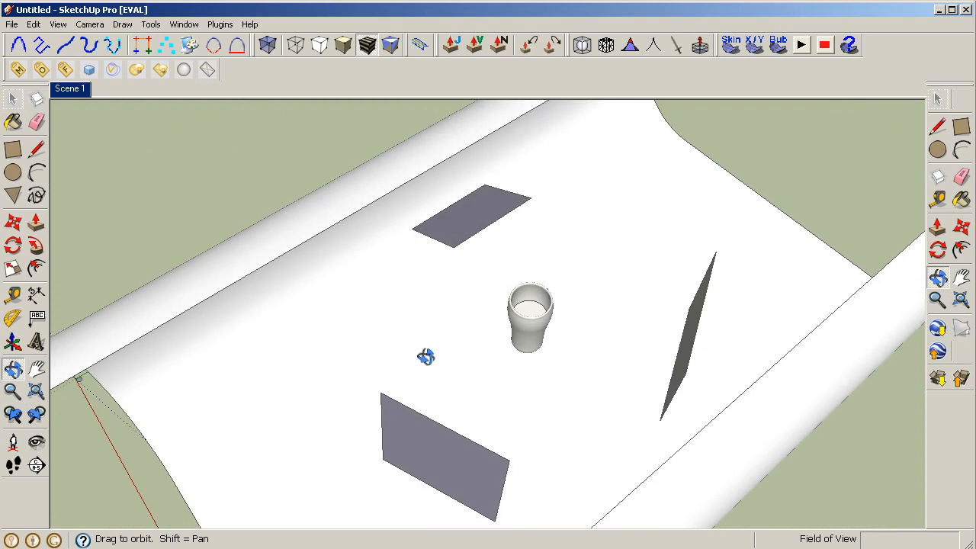
- Open V-Ray Render Options from the V-Ray toolbar
left_click(13, 99)
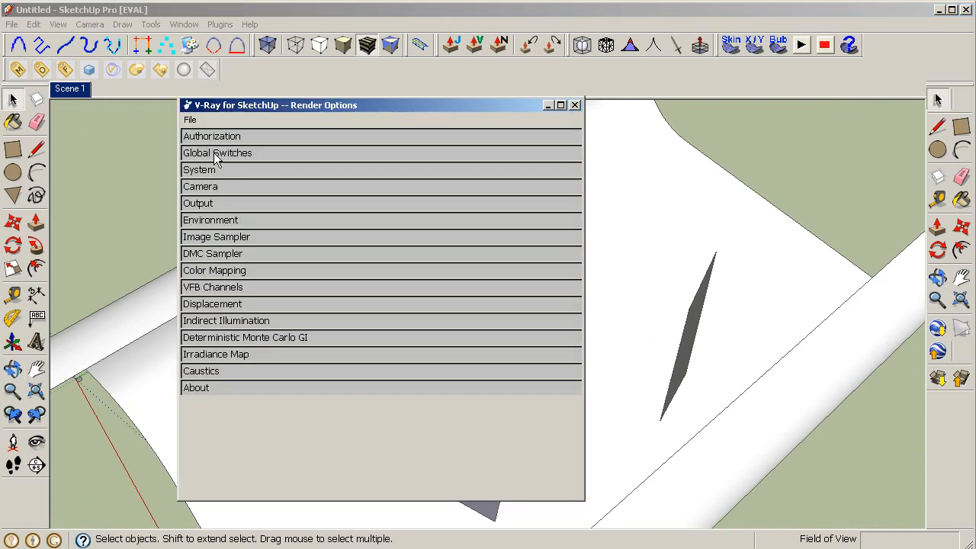
- Keep Default Lights unchecked under Global Switches, confirm GI (Skylight) is 0.4, and close the window
left_click(217, 152)
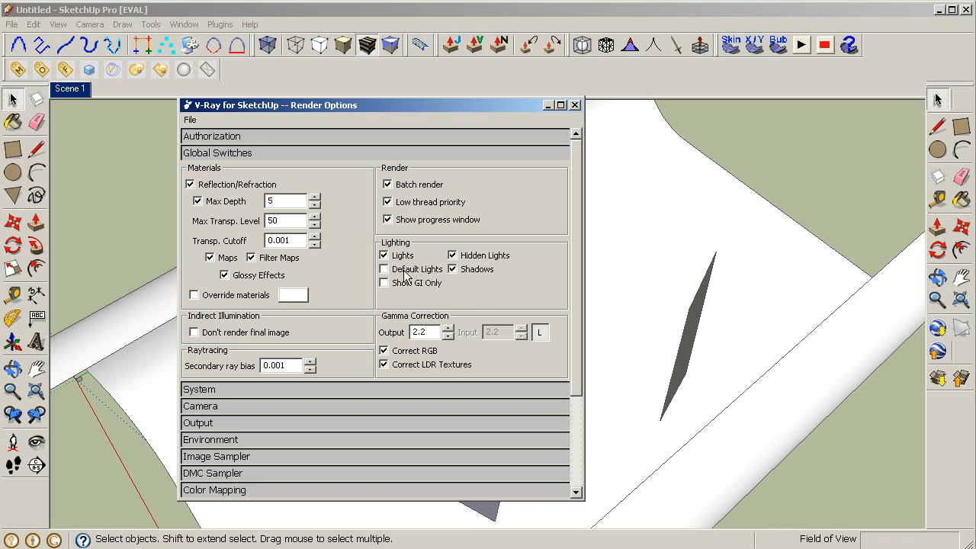
mouse_move(419, 281)
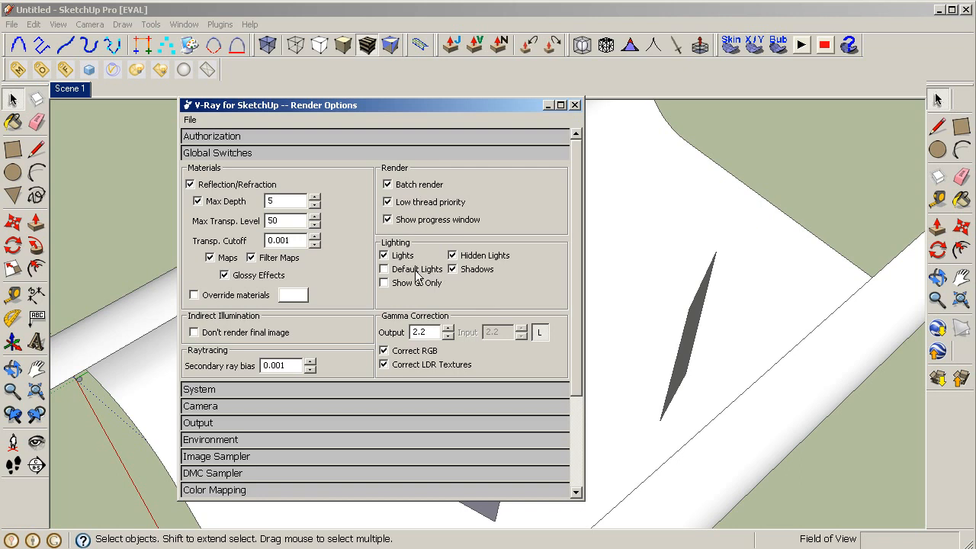
left_click(384, 268)
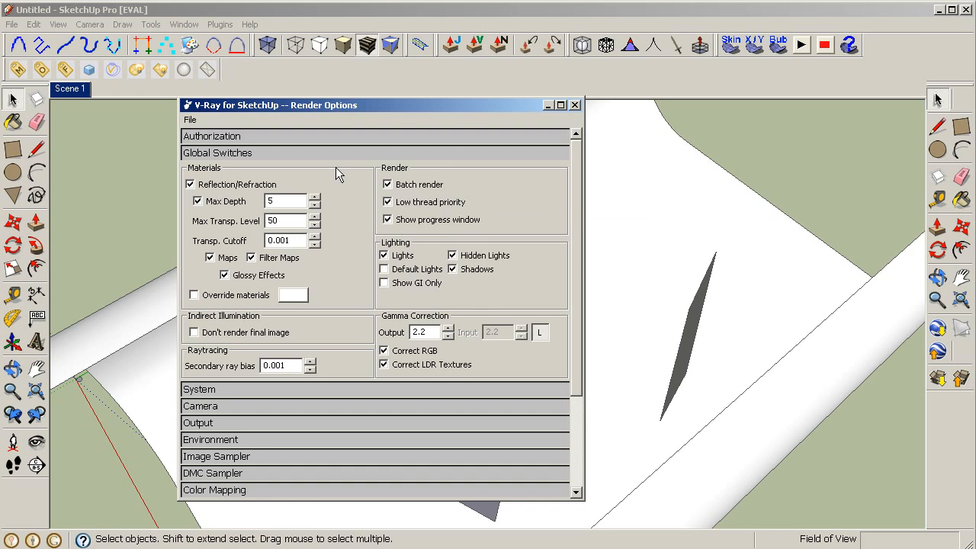
left_click(217, 153)
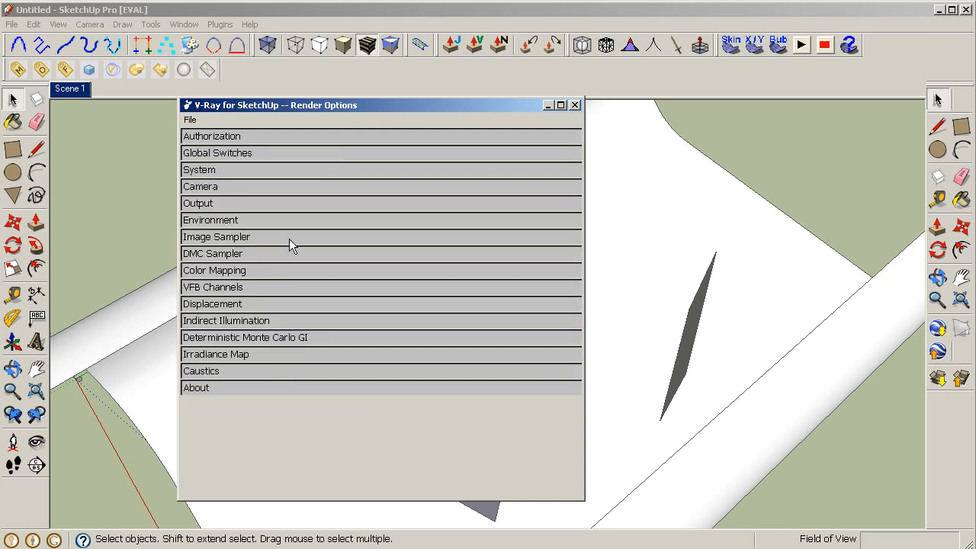
mouse_move(221, 146)
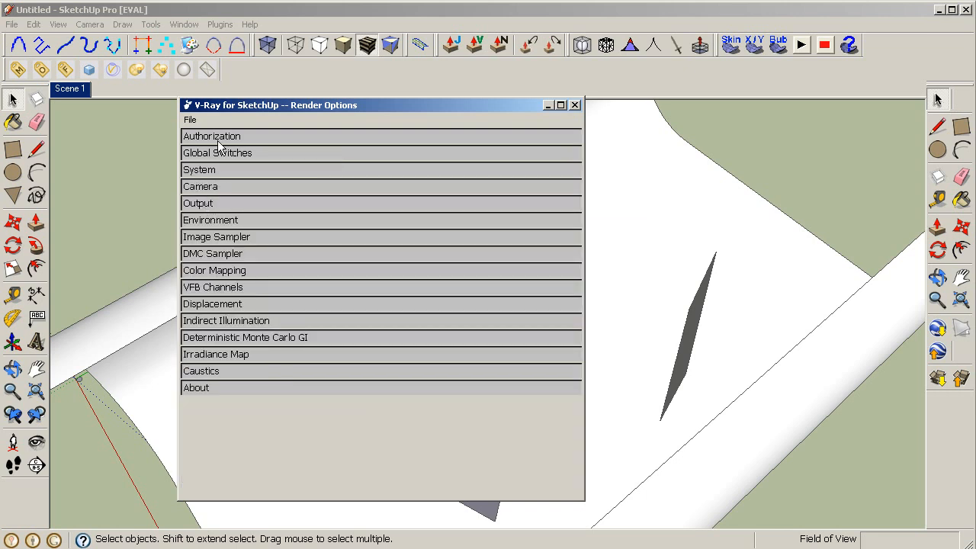
left_click(217, 152)
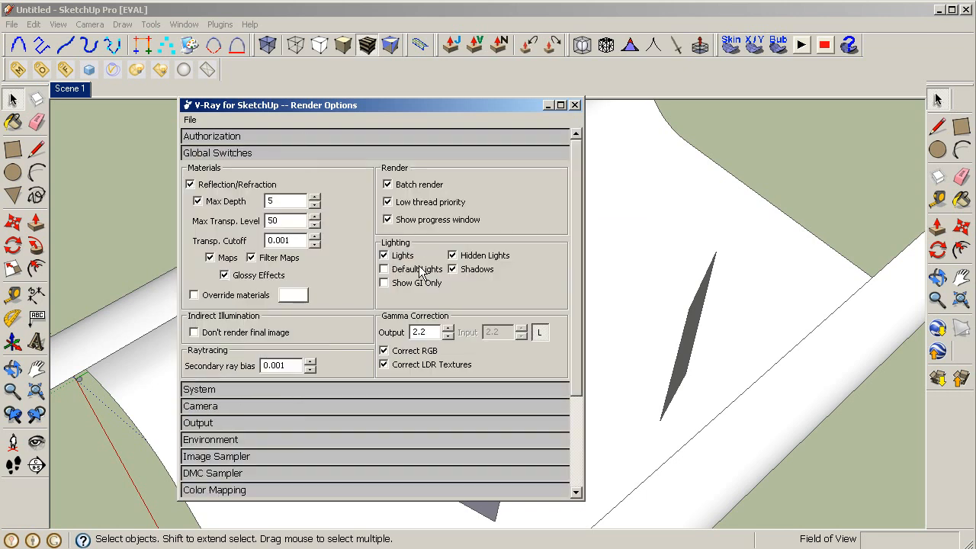
left_click(217, 152)
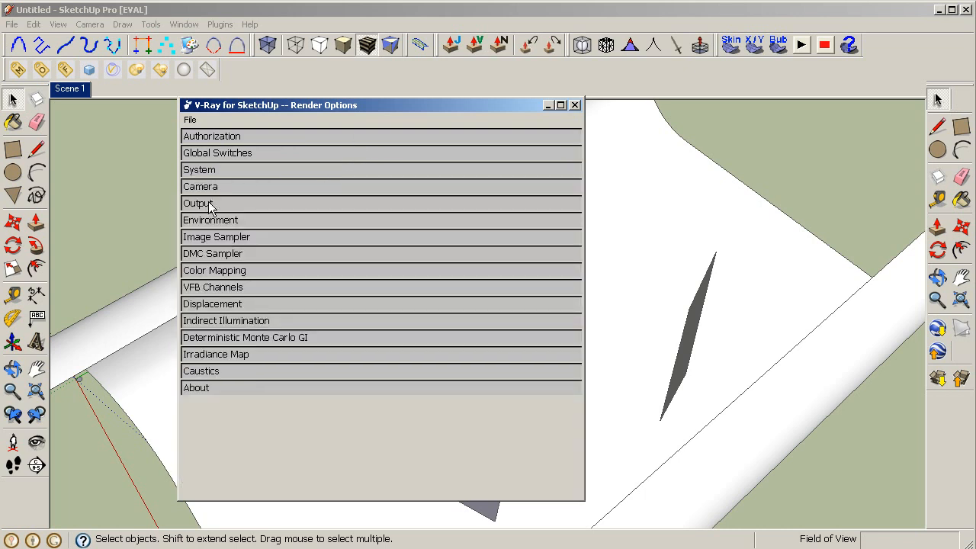
left_click(209, 219)
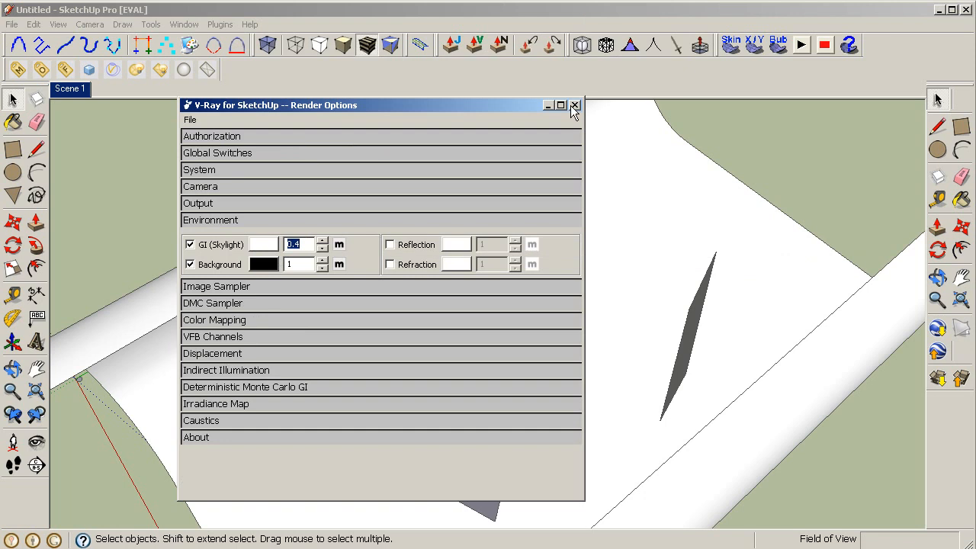
left_click(575, 105)
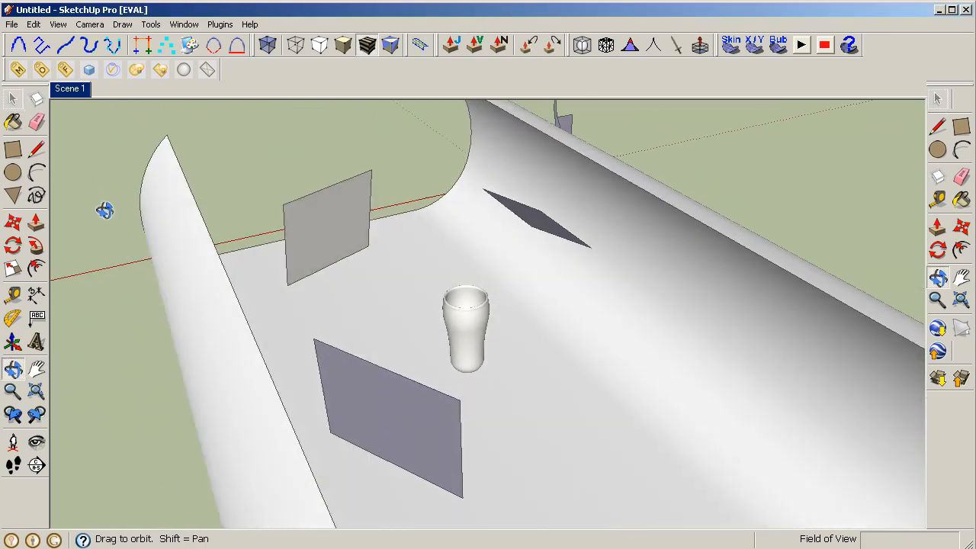
left_click_drag(105, 211, 821, 465)
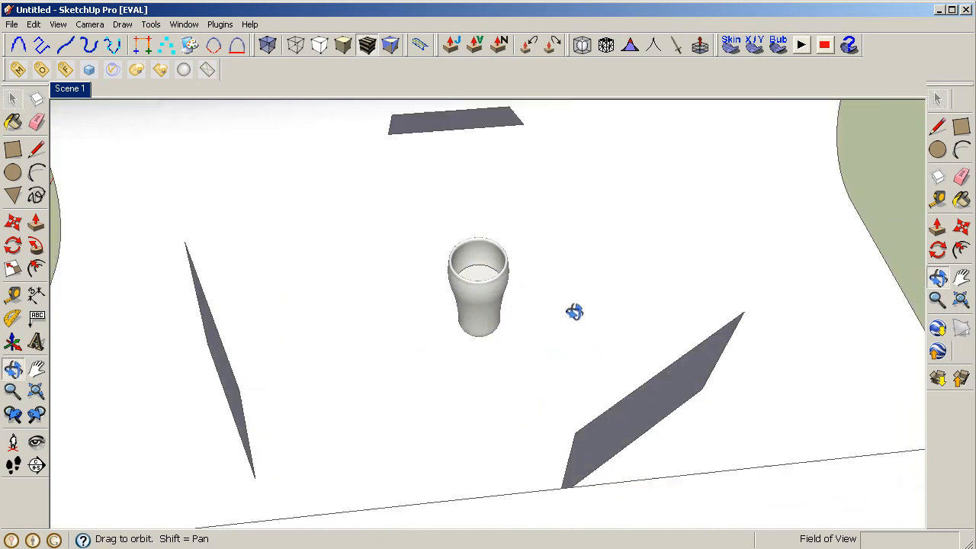
left_click_drag(574, 311, 528, 346)
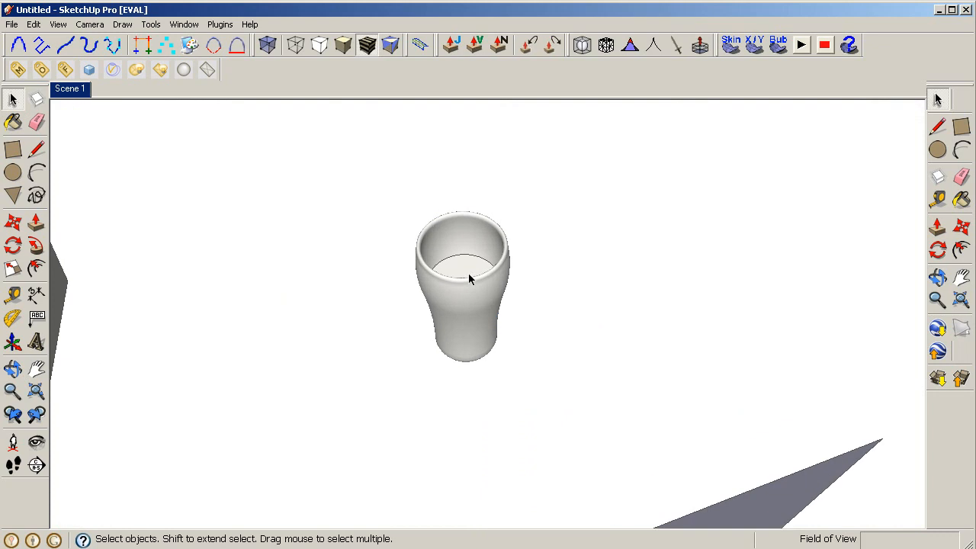
left_click(469, 278)
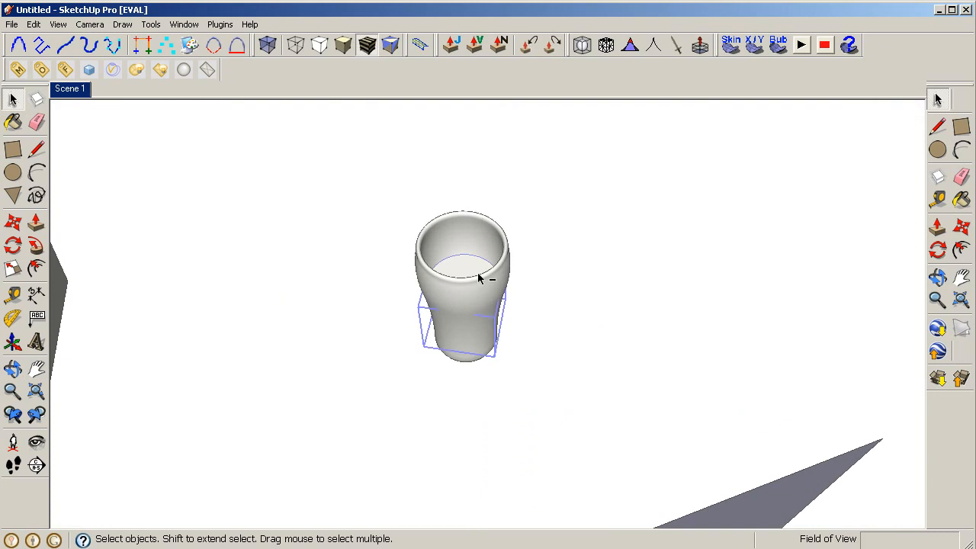
left_click(303, 222)
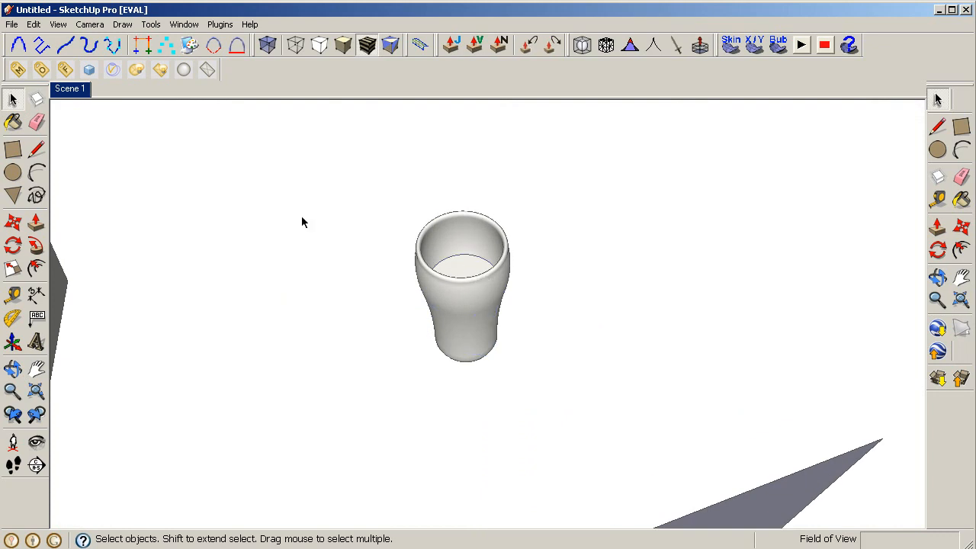